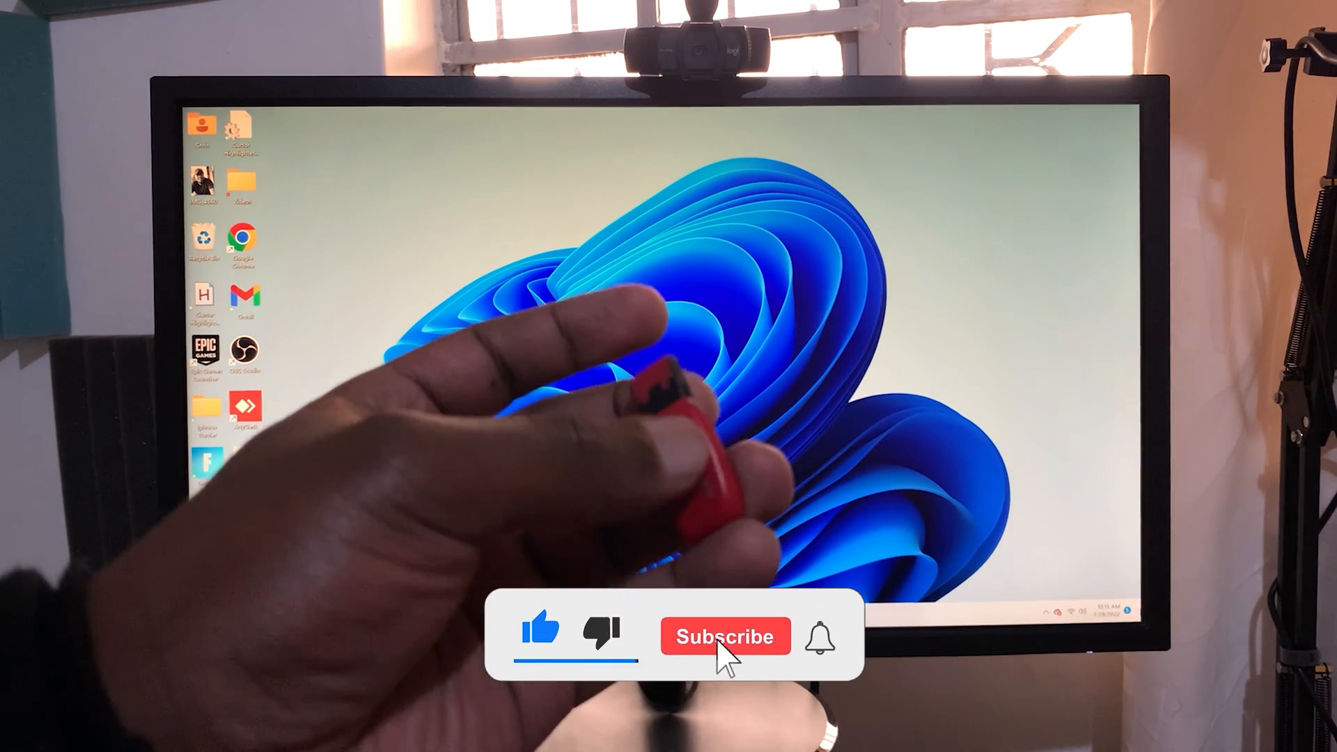
Step: Open the WINDOWS 11 (E:) flash drive in File Explorer and find it empty
{"action": "left_click", "coordinate": [724, 636]}
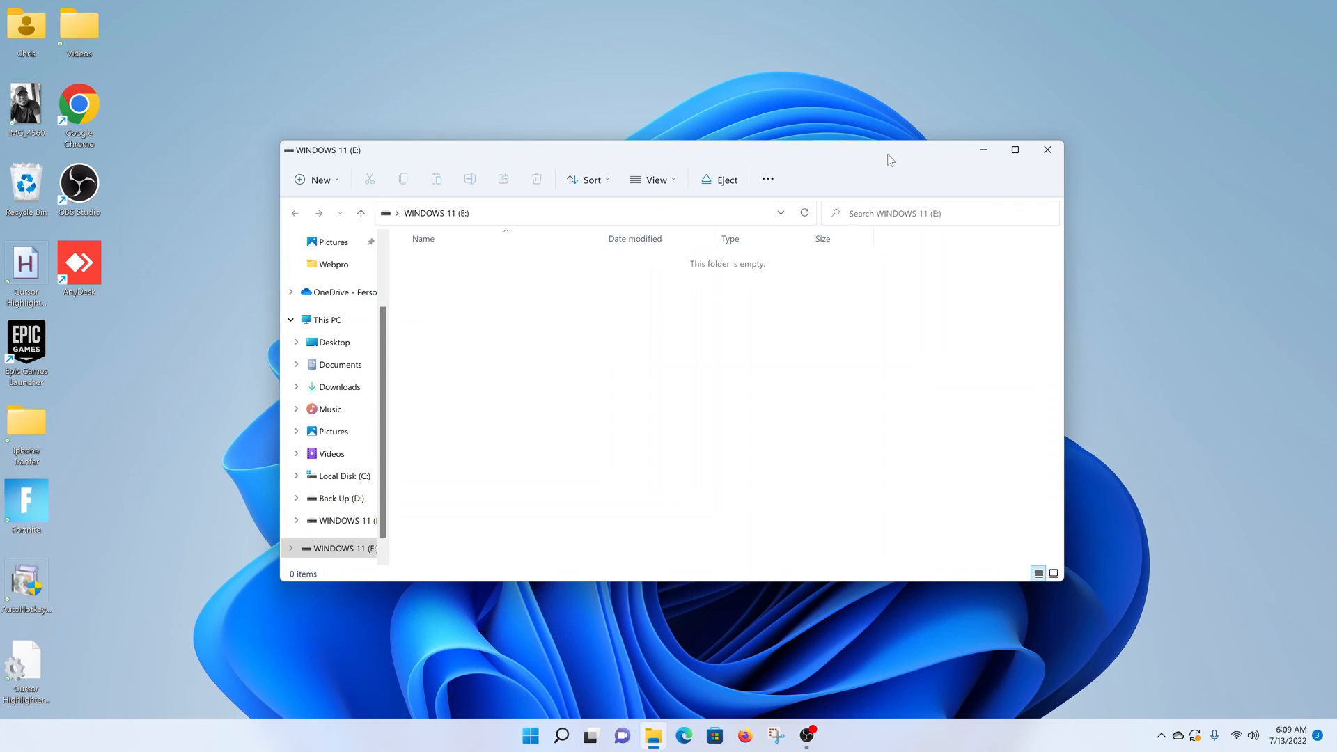
{"action": "mouse_move", "coordinate": [1048, 150]}
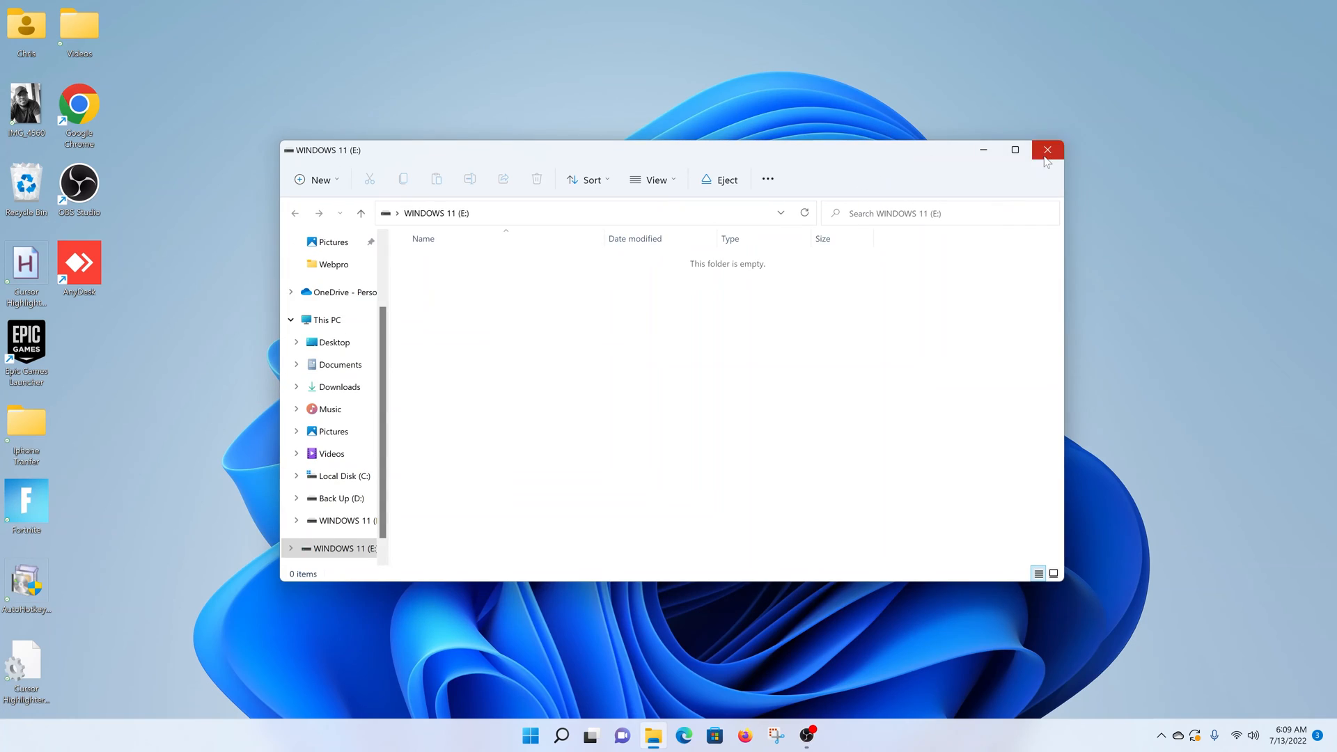
{"action": "mouse_move", "coordinate": [1048, 150]}
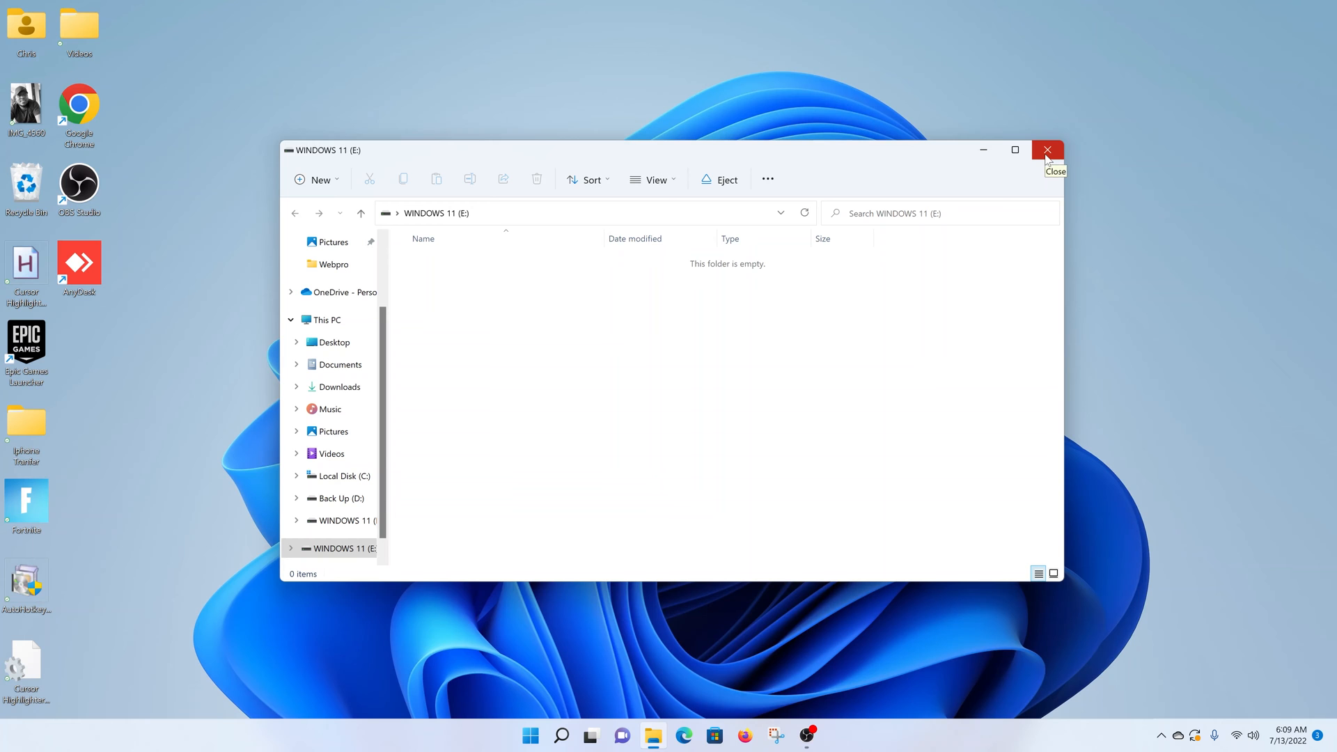
Step: Close the empty WINDOWS 11 (E:) window to return to the desktop
{"action": "left_click", "coordinate": [1048, 151]}
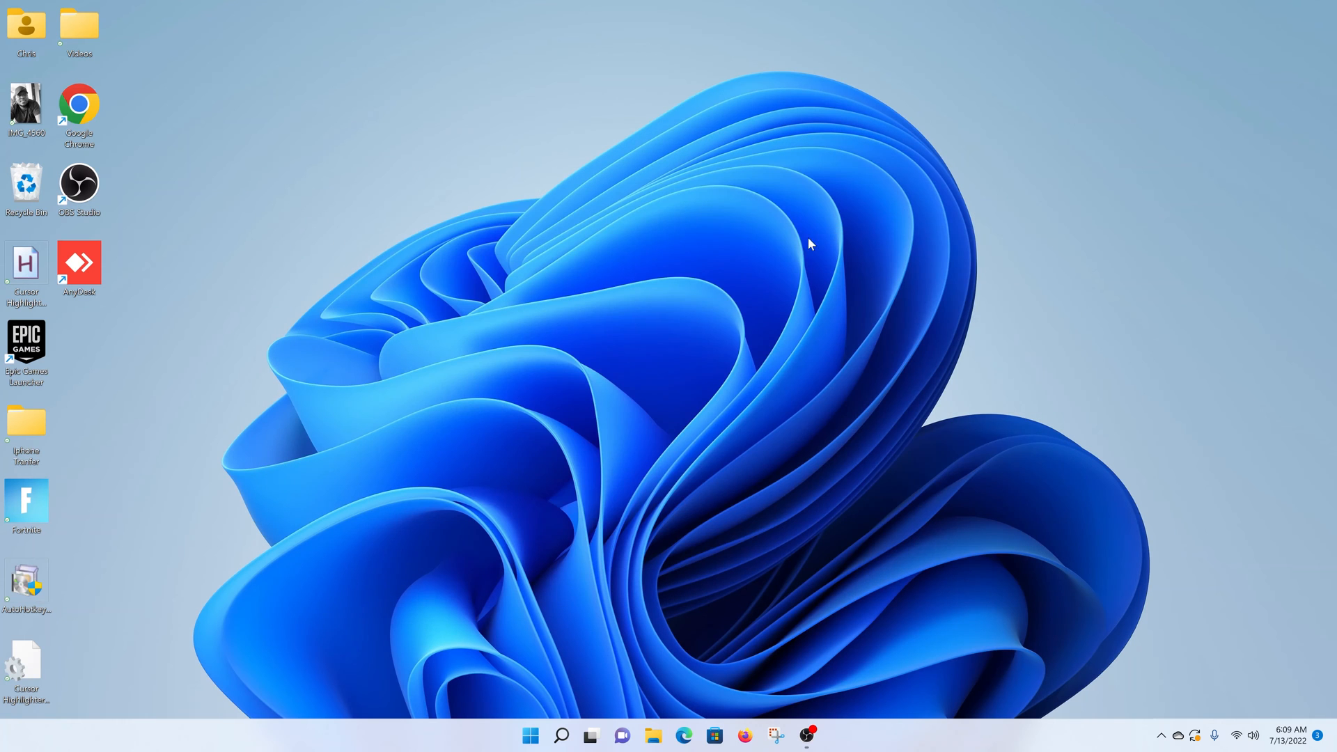
{"action": "mouse_move", "coordinate": [636, 271]}
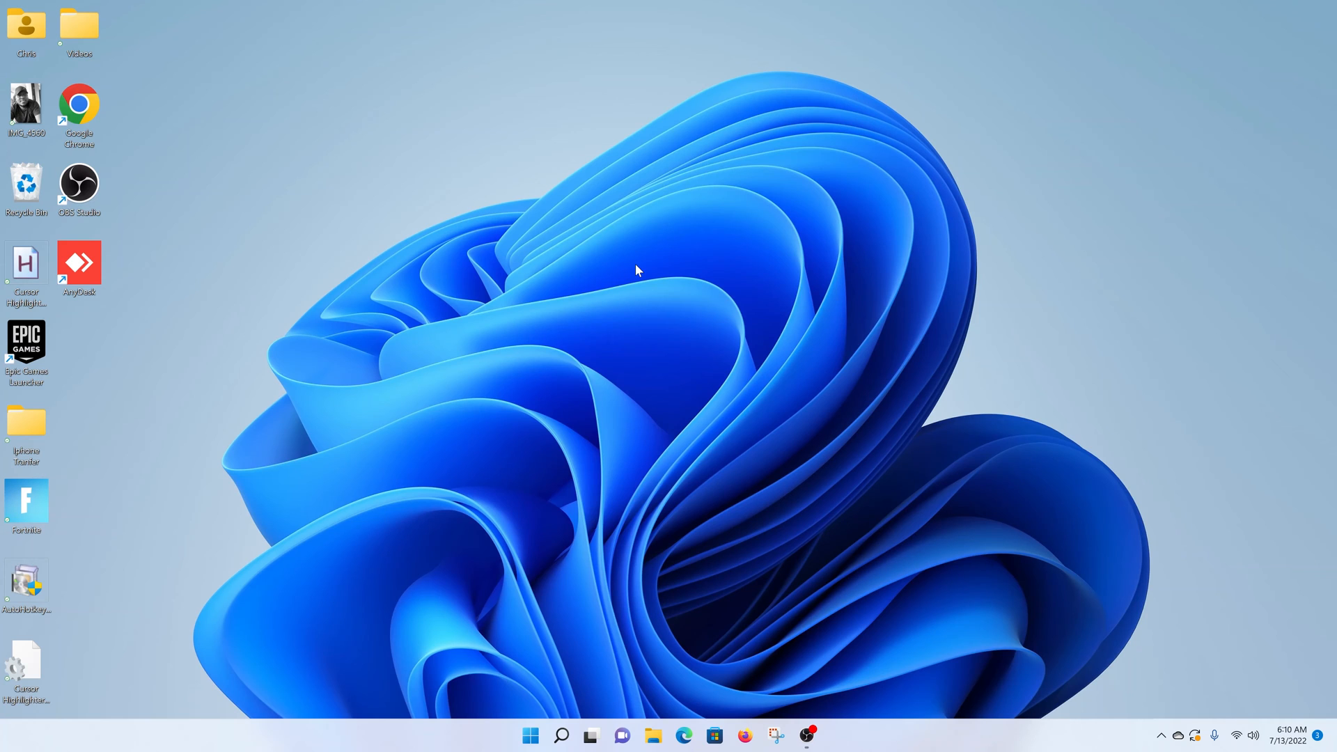
{"action": "mouse_move", "coordinate": [42, 133]}
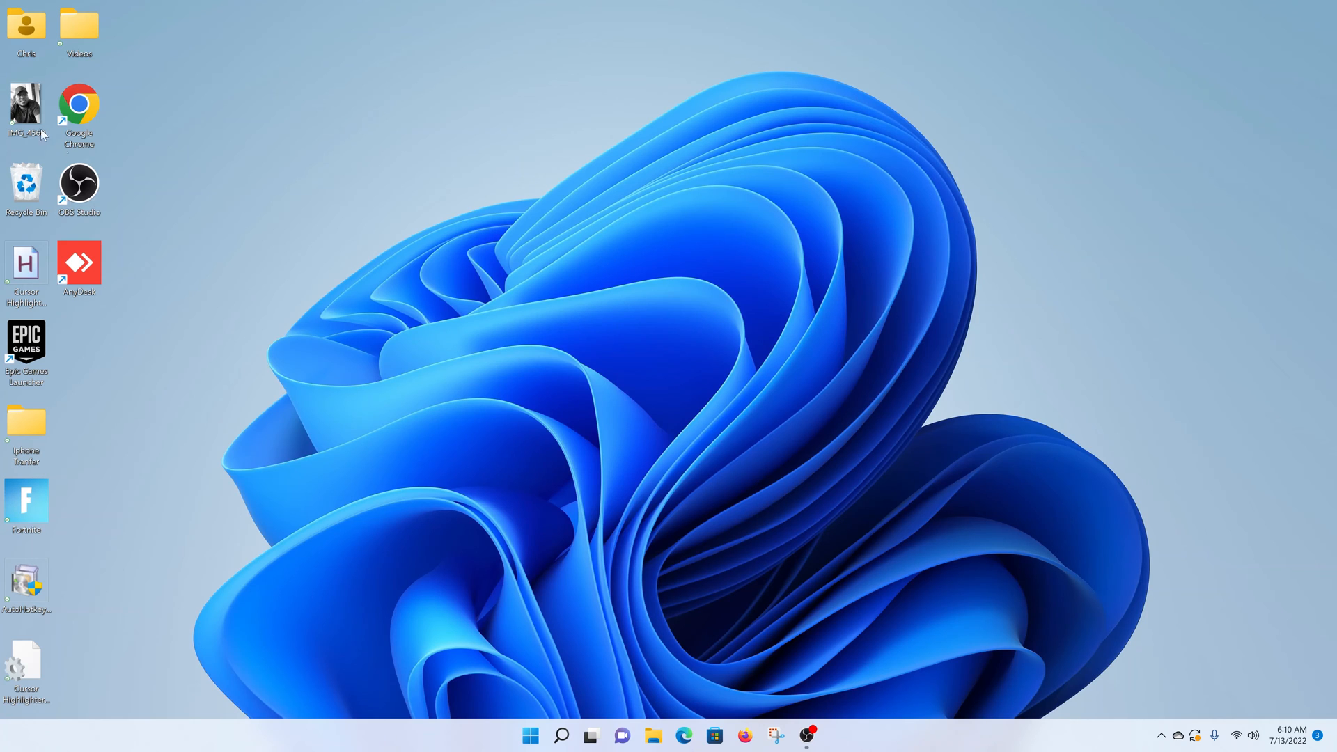
{"action": "mouse_move", "coordinate": [290, 212]}
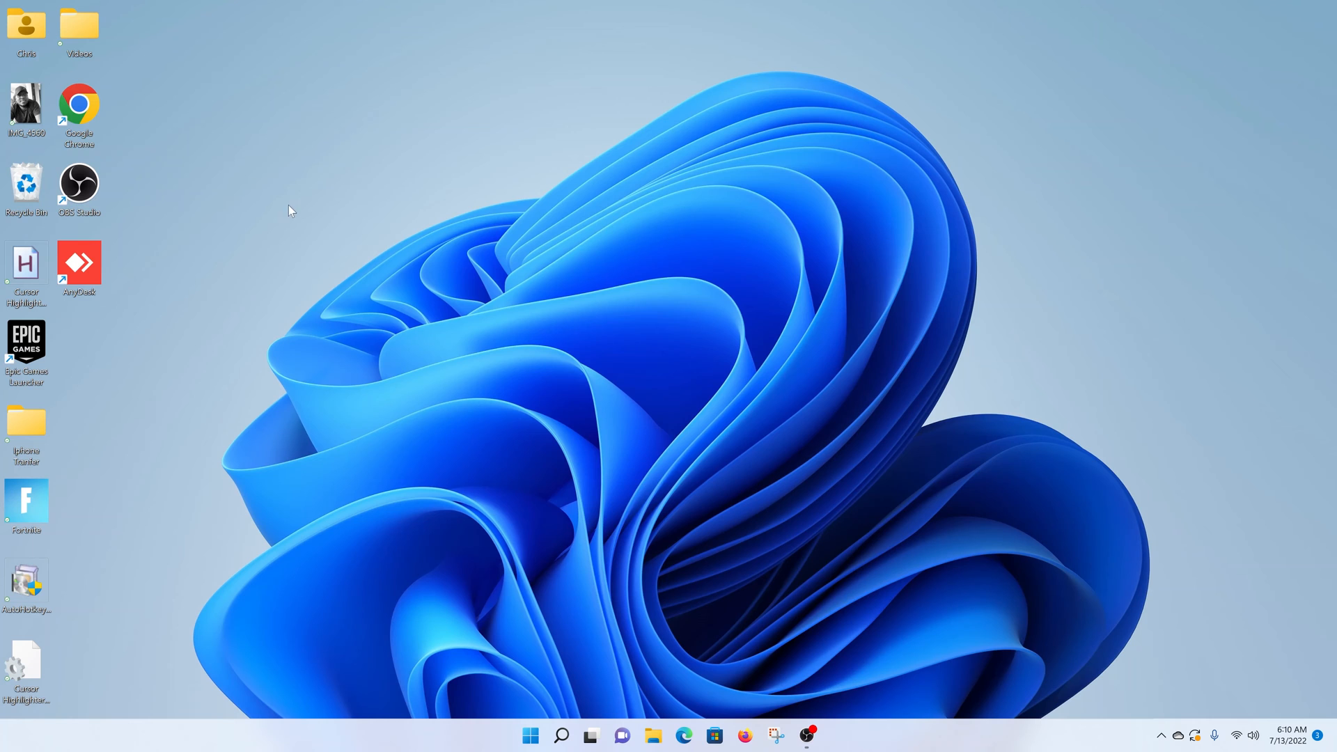
{"action": "mouse_move", "coordinate": [654, 732]}
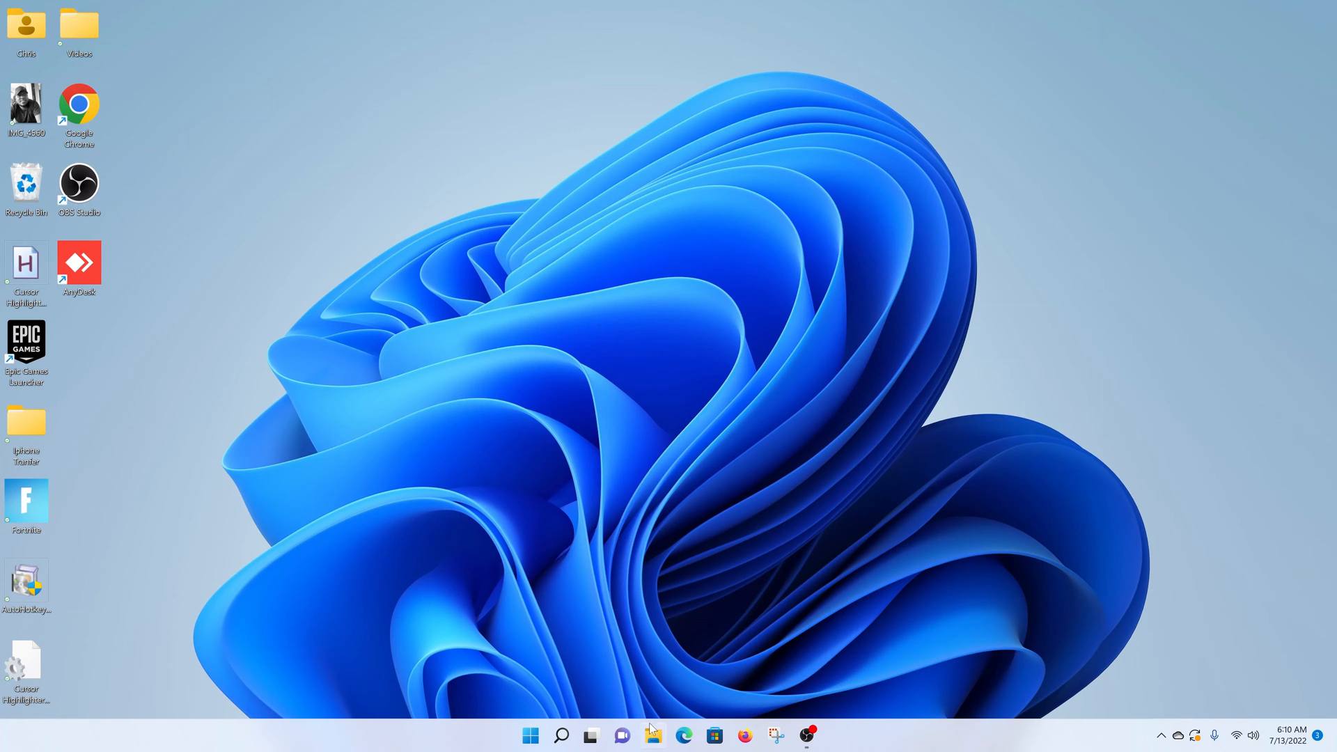
Step: Reopen File Explorer, visit WINDOWS 11 (E:), then go to This PC listing C:, D: and E:
{"action": "left_click", "coordinate": [652, 735]}
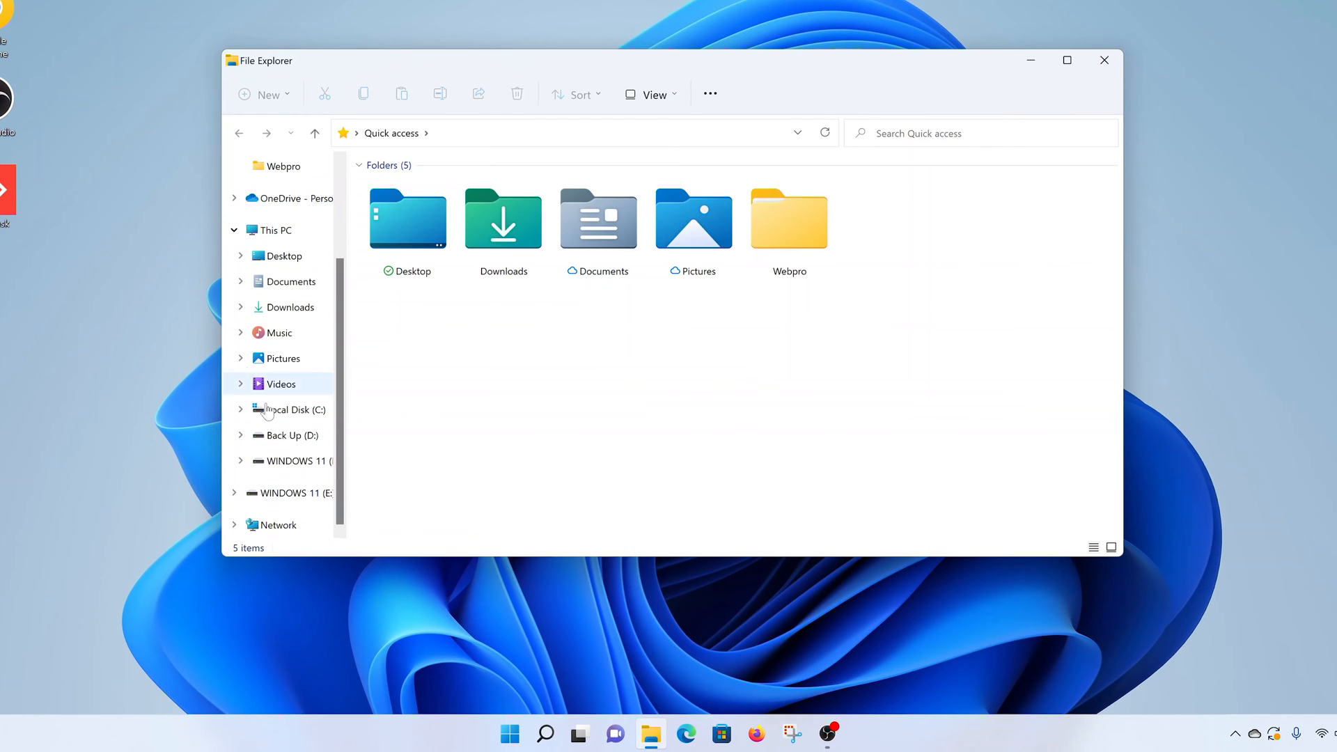
{"action": "left_click", "coordinate": [294, 460]}
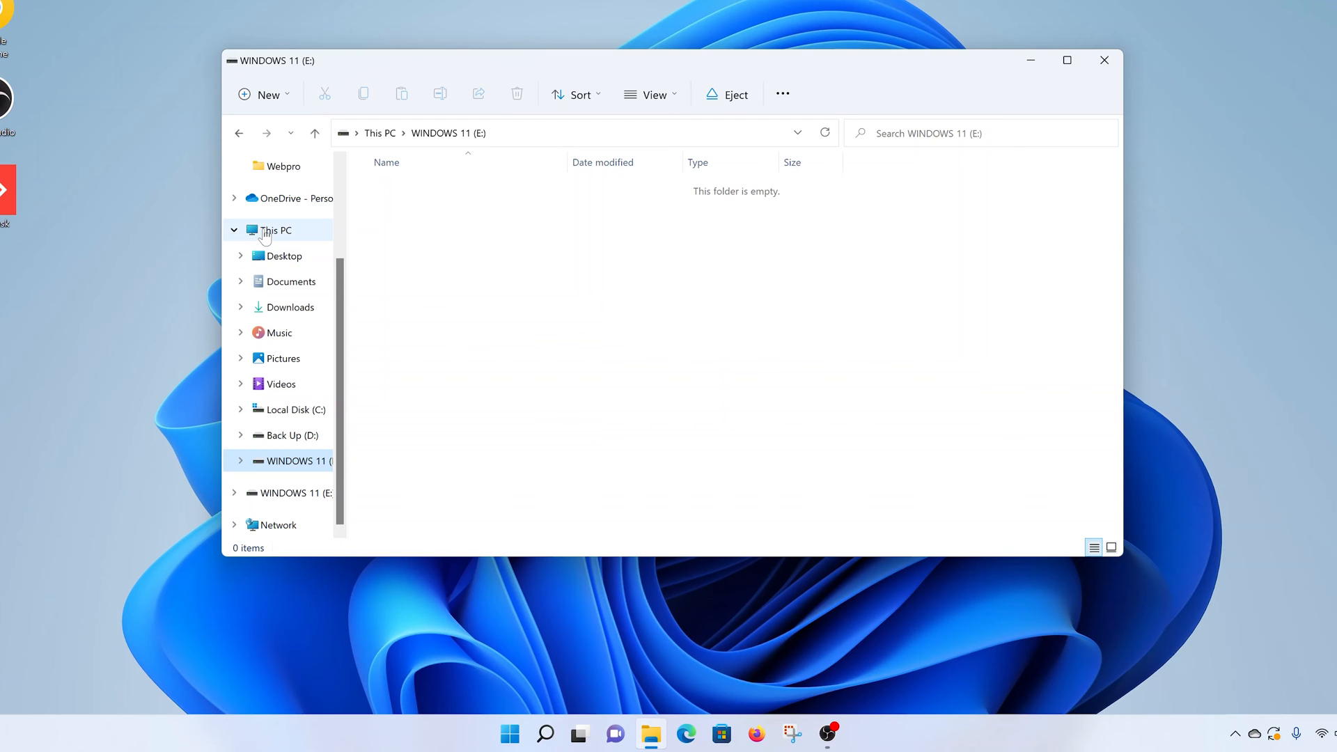
{"action": "left_click", "coordinate": [274, 231]}
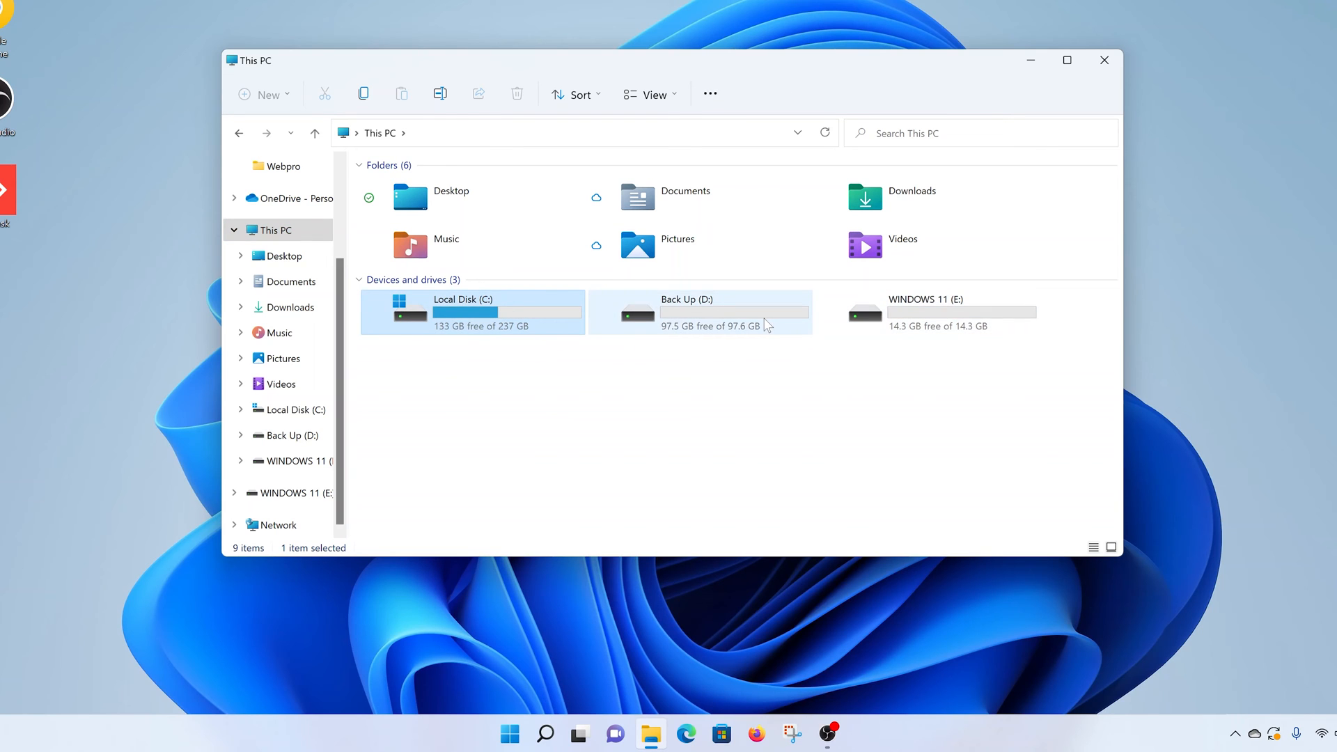
Step: Select WINDOWS 11 (E:) in This PC and bring up its shortcut menu
{"action": "left_click", "coordinate": [699, 311]}
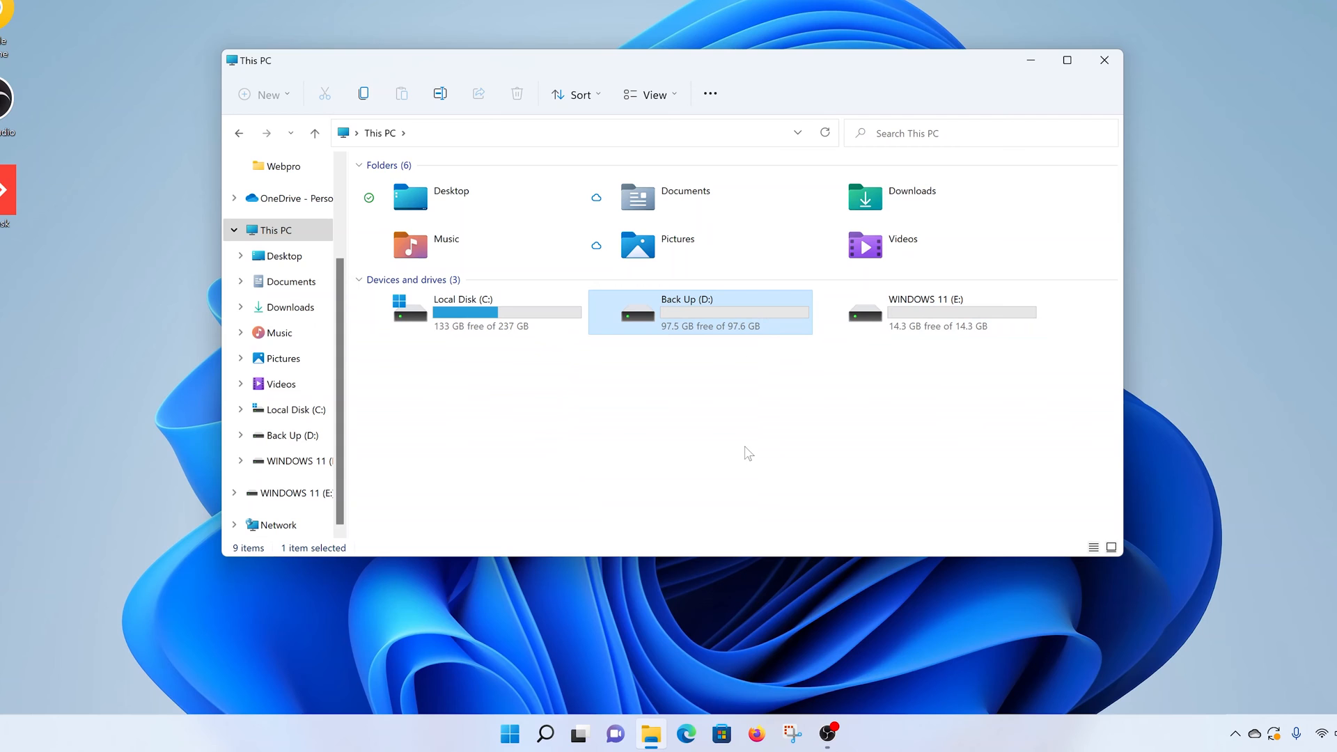
{"action": "left_click", "coordinate": [926, 313]}
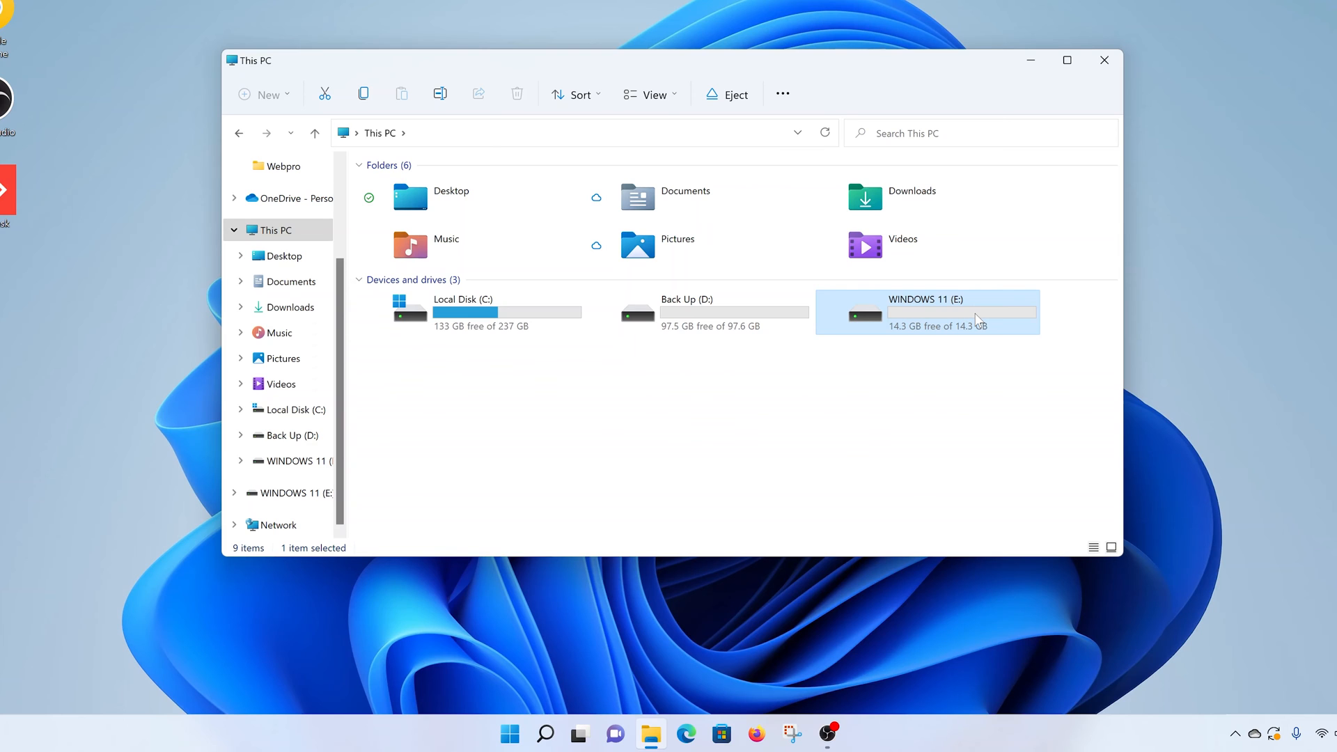
{"action": "mouse_move", "coordinate": [937, 419]}
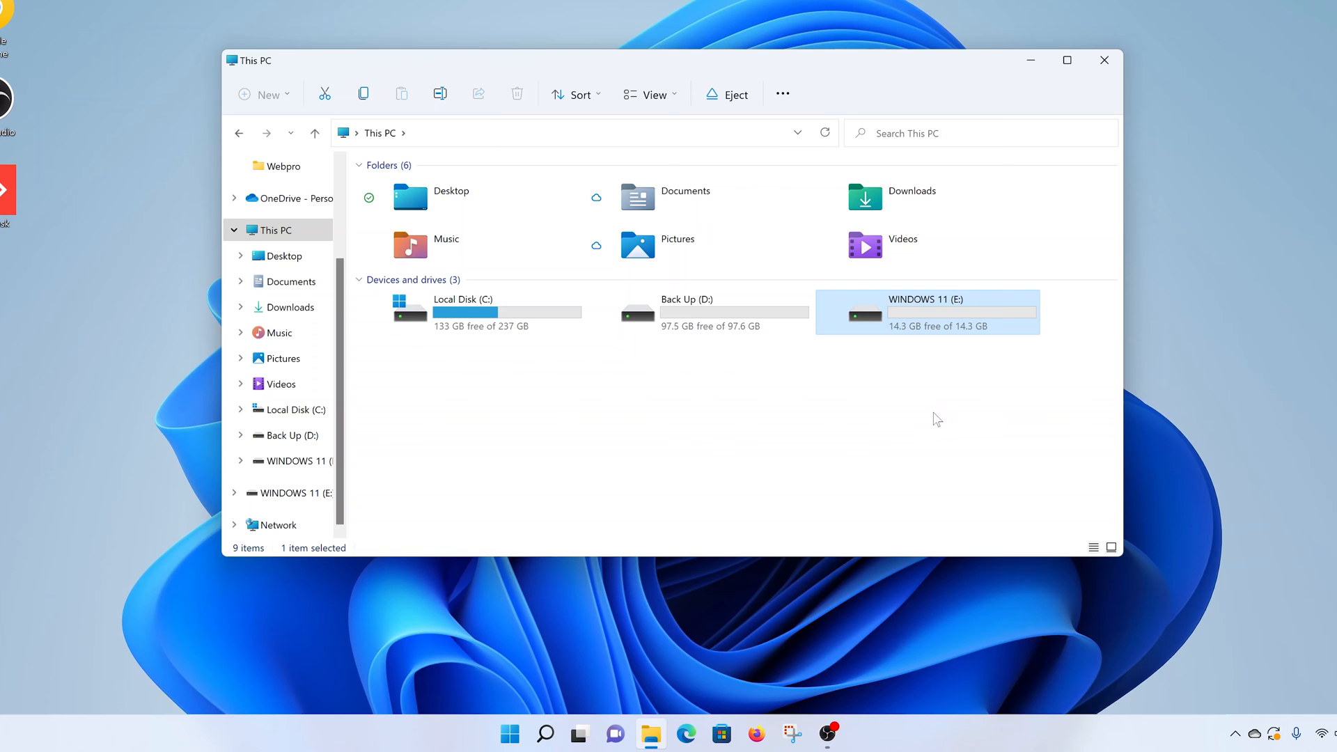
{"action": "mouse_move", "coordinate": [953, 339]}
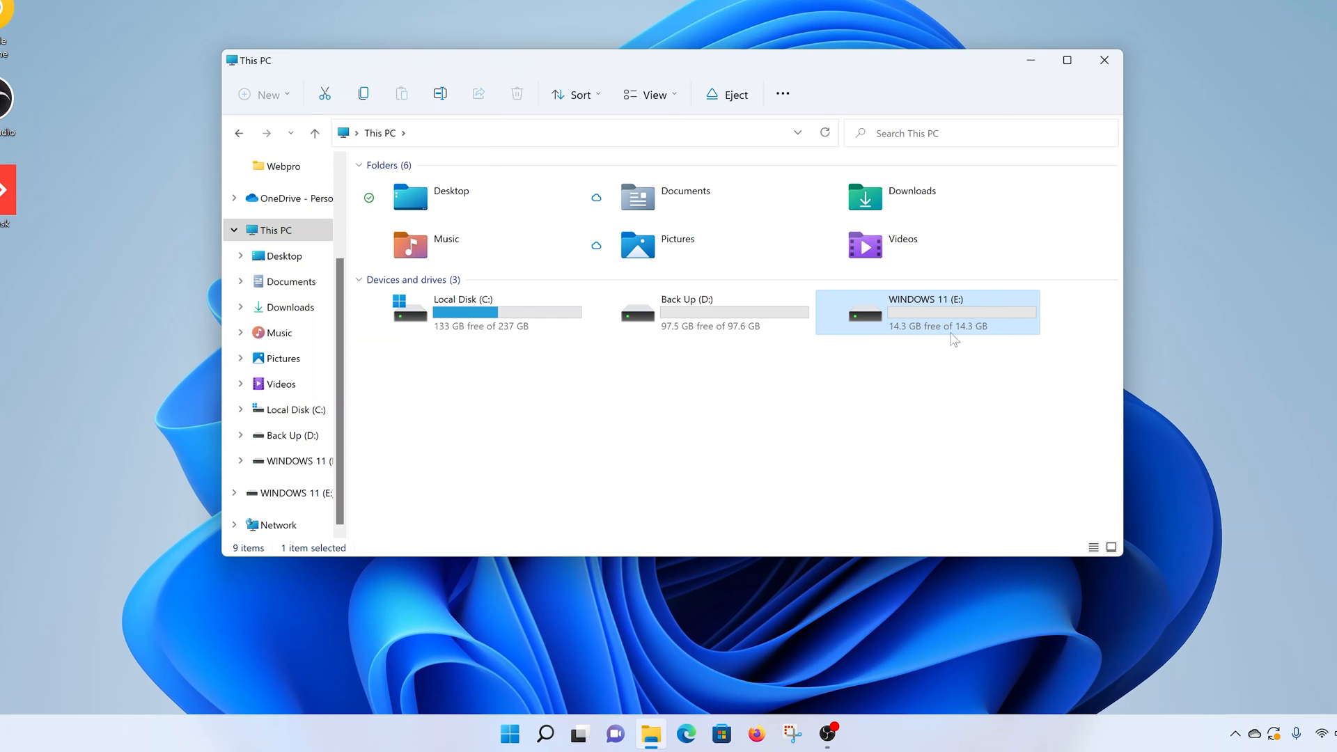
{"action": "mouse_move", "coordinate": [966, 343]}
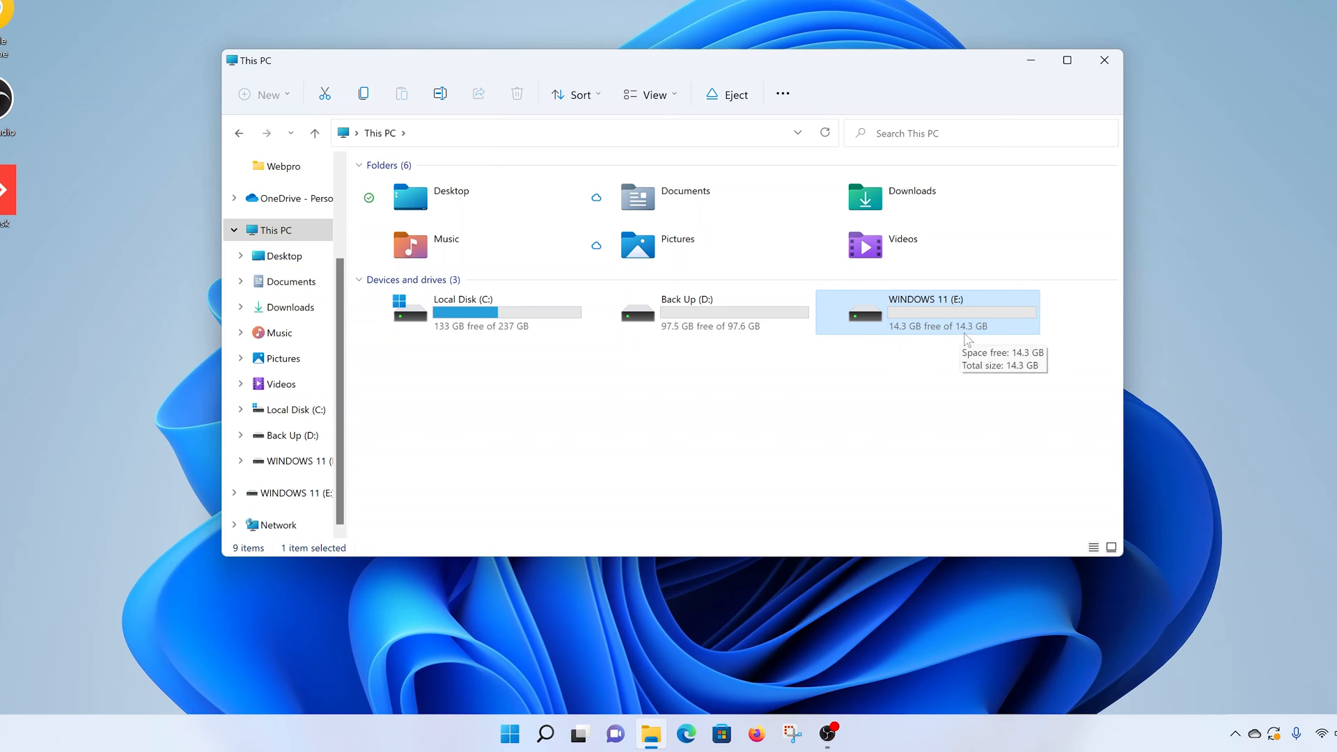
{"action": "mouse_move", "coordinate": [955, 369]}
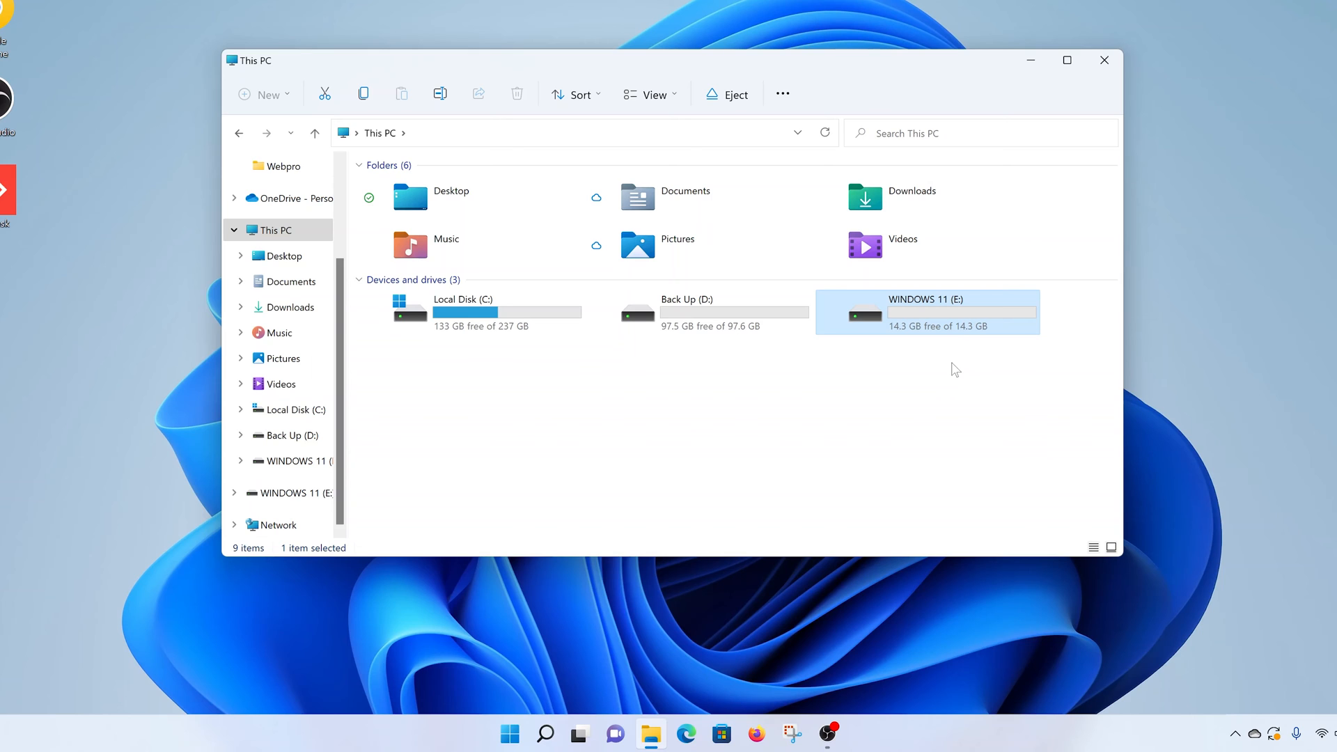
{"action": "mouse_move", "coordinate": [958, 338]}
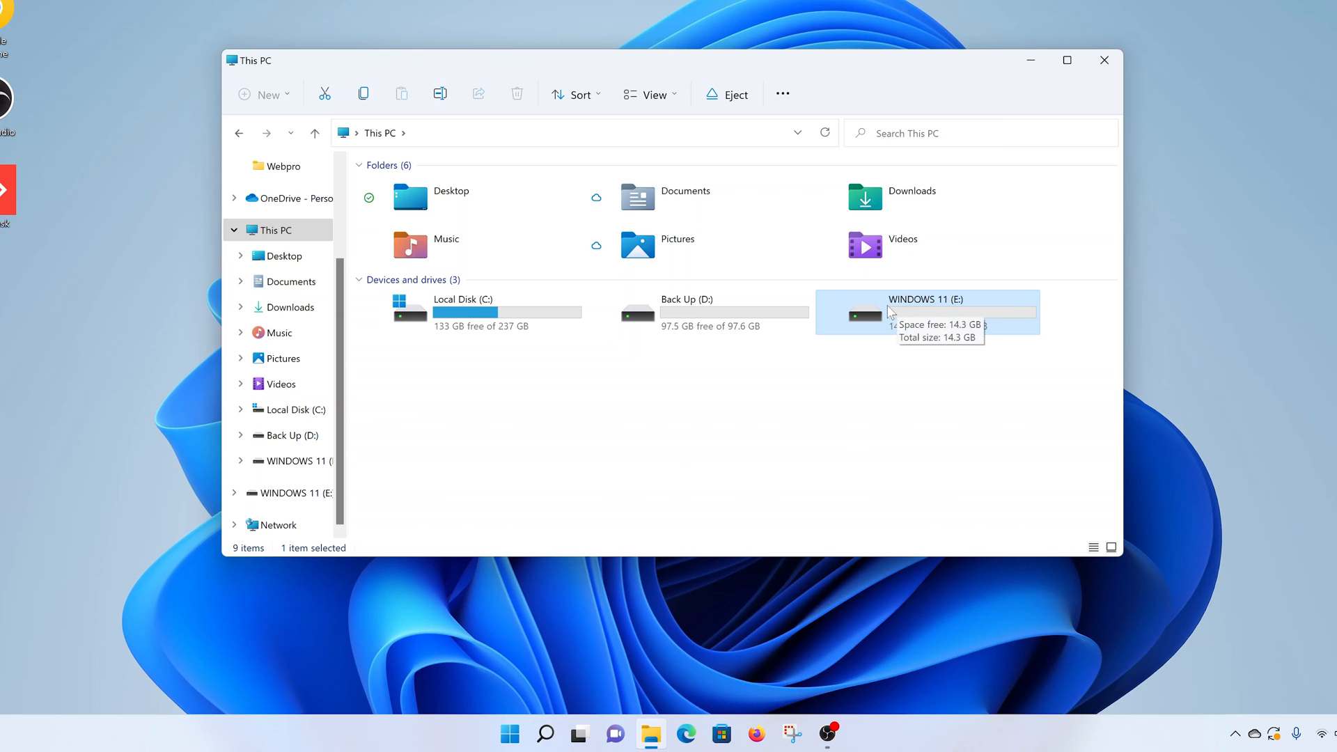
{"action": "mouse_move", "coordinate": [947, 304]}
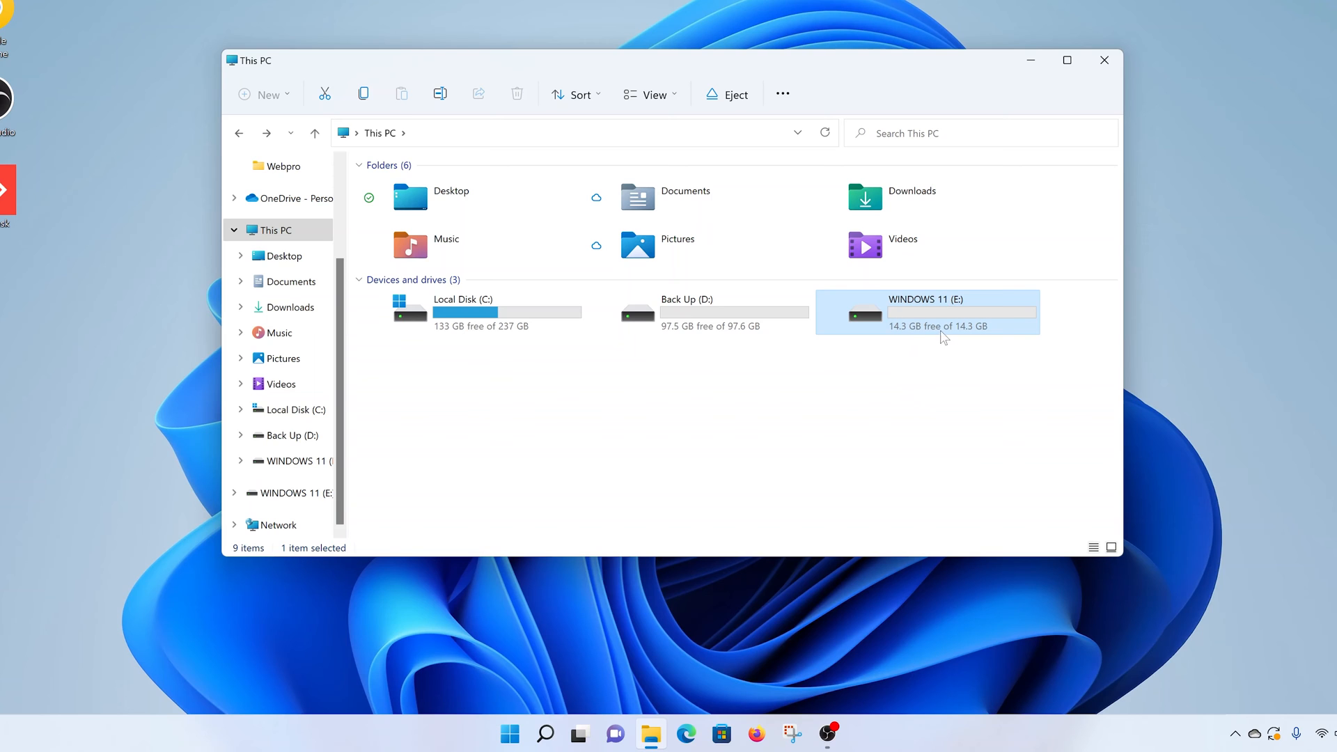
{"action": "mouse_move", "coordinate": [942, 333]}
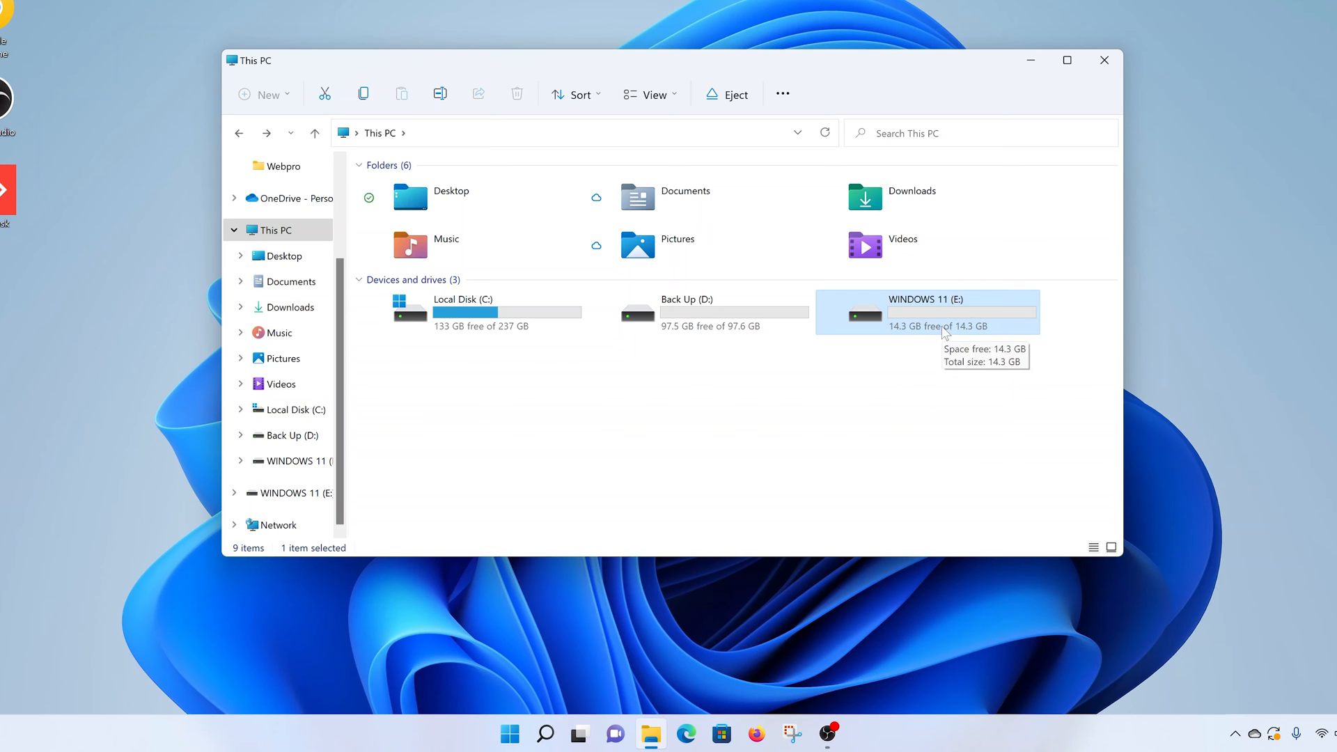
{"action": "double_click", "coordinate": [926, 312]}
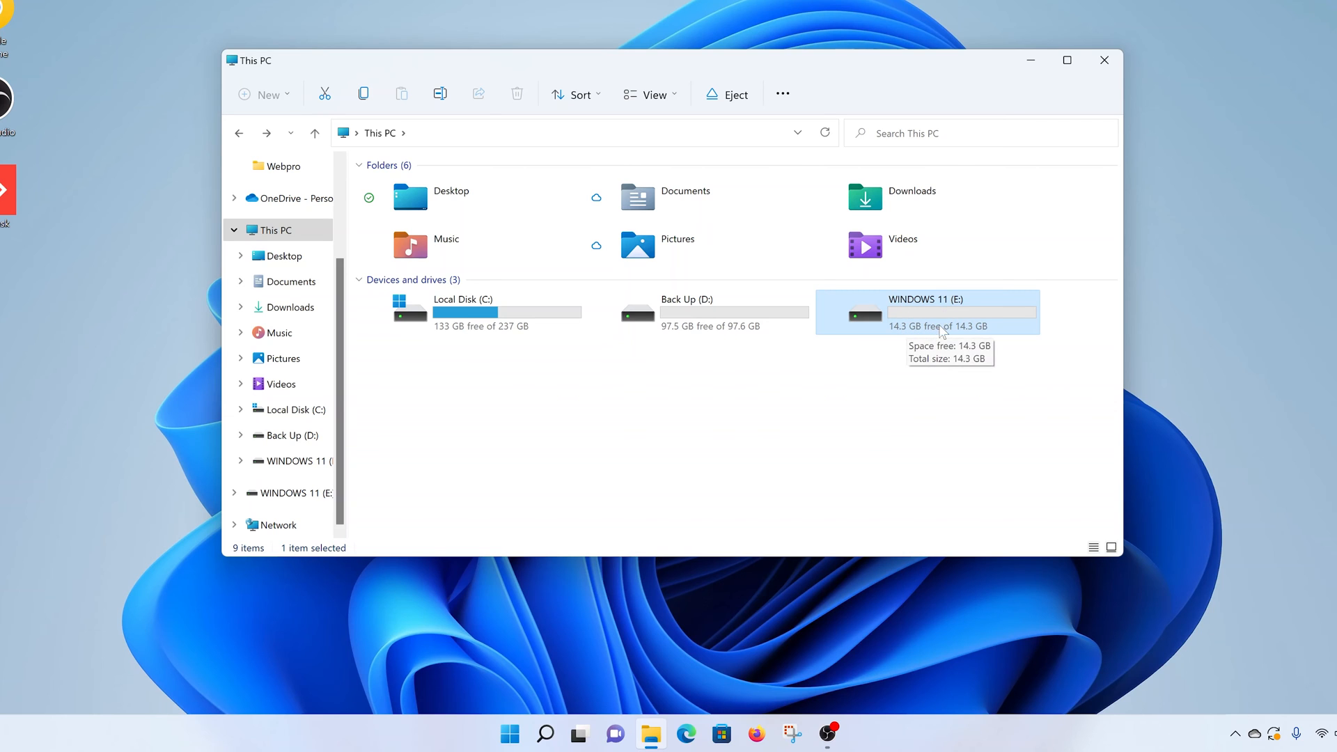
{"action": "mouse_move", "coordinate": [925, 330]}
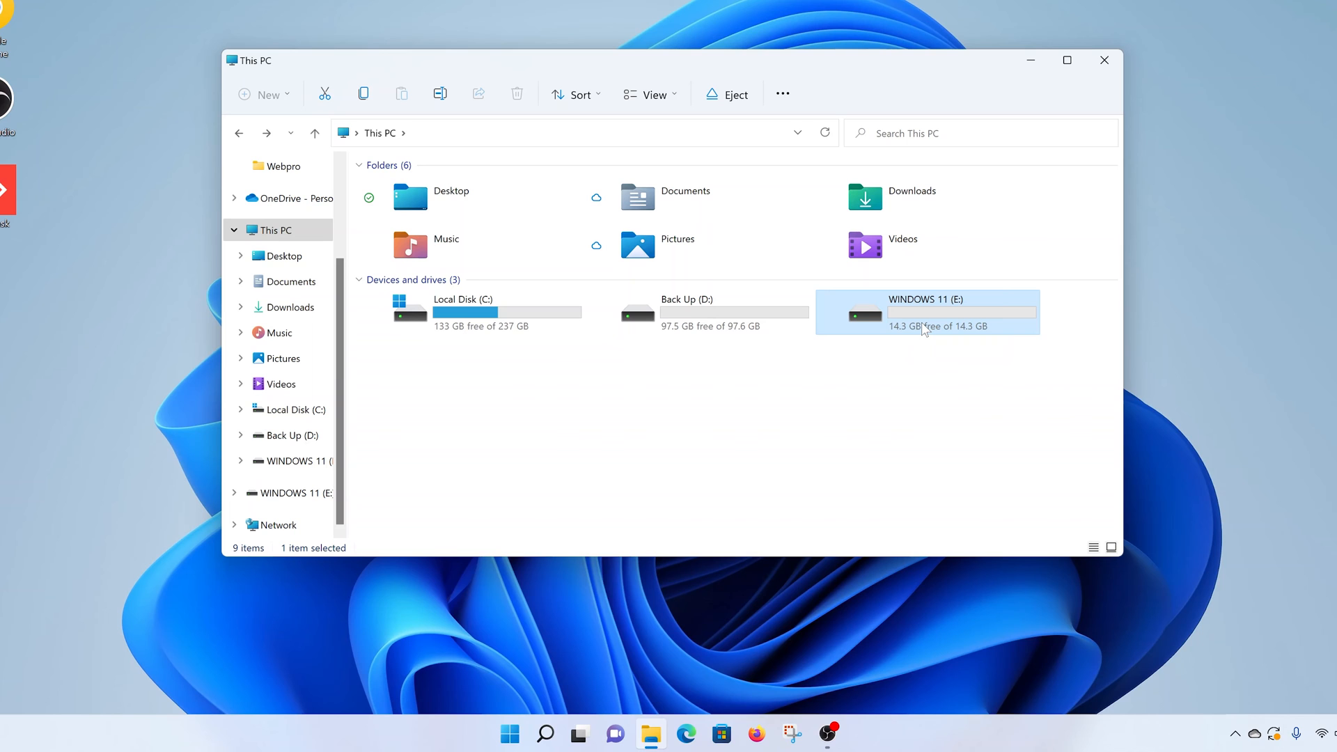
{"action": "right_click", "coordinate": [926, 312]}
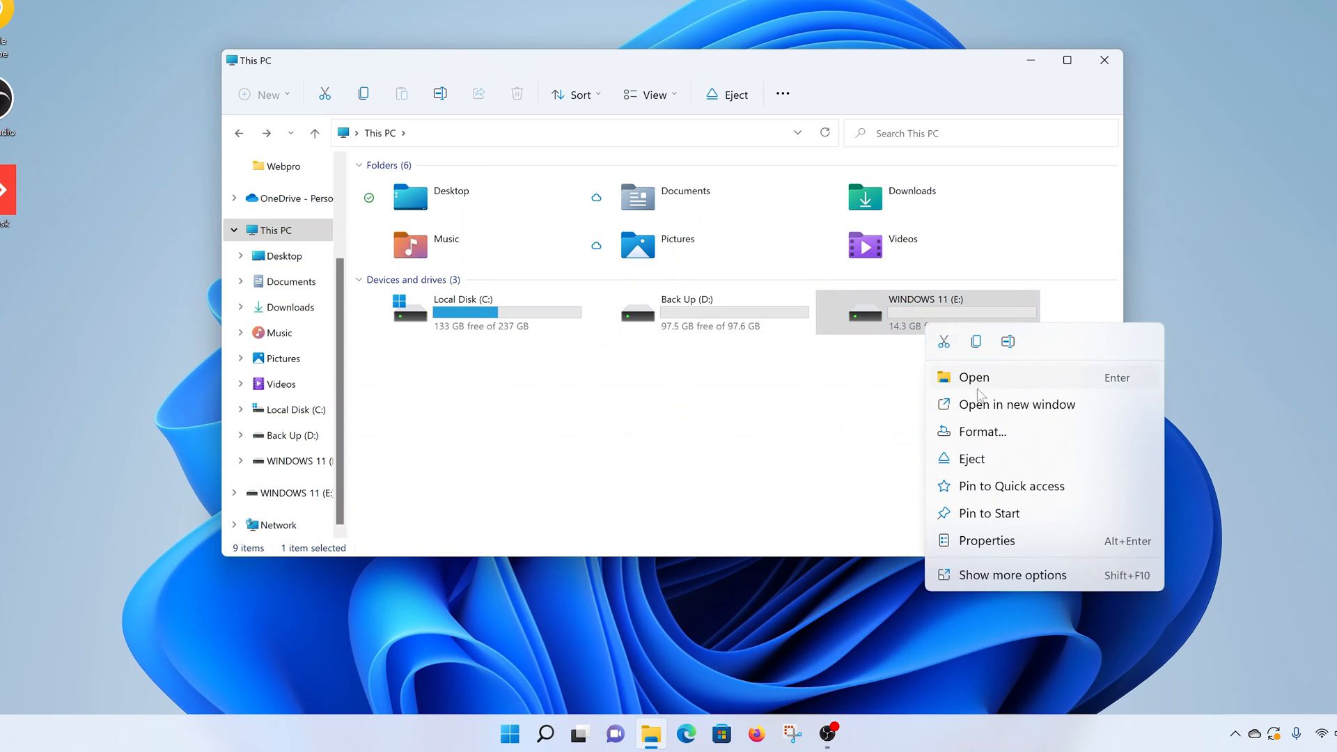
Step: Open the Format WINDOWS 11 (E:) dialog showing FAT32 and Quick Format checked
{"action": "left_click", "coordinate": [980, 432]}
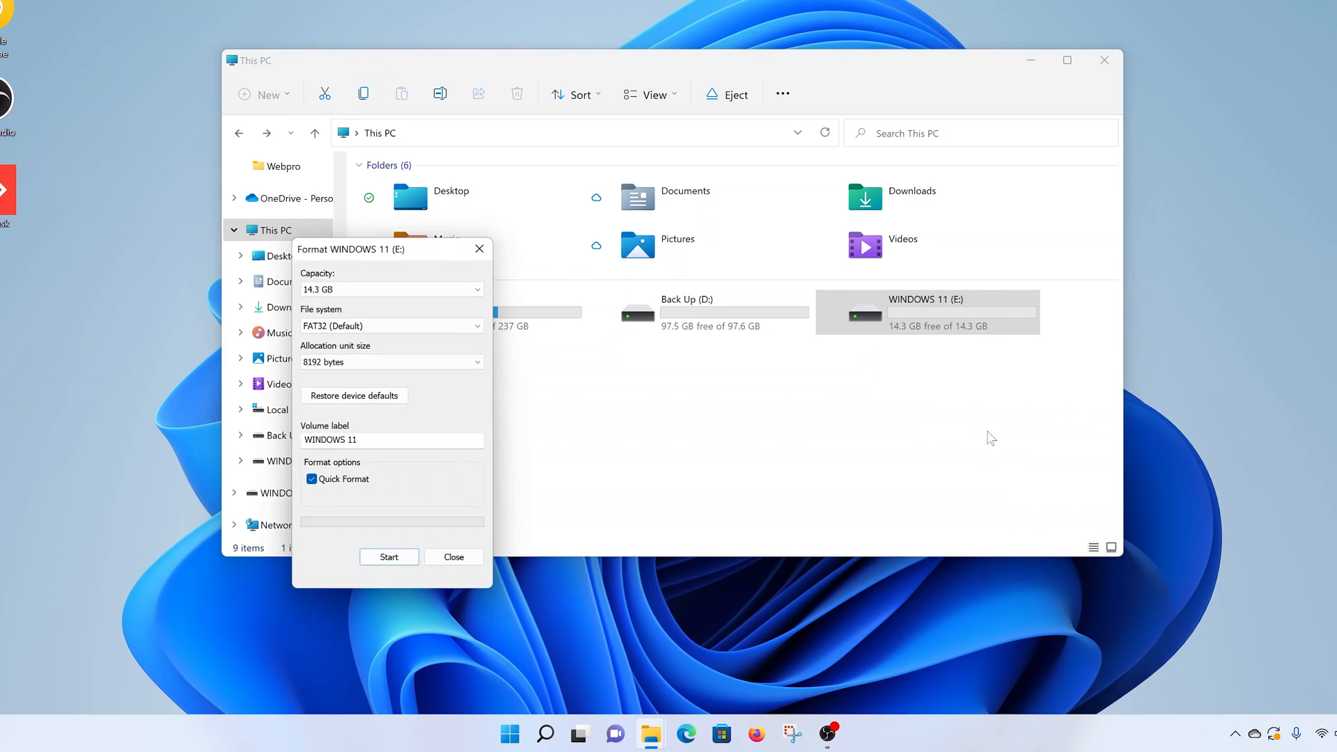
{"action": "mouse_move", "coordinate": [425, 252]}
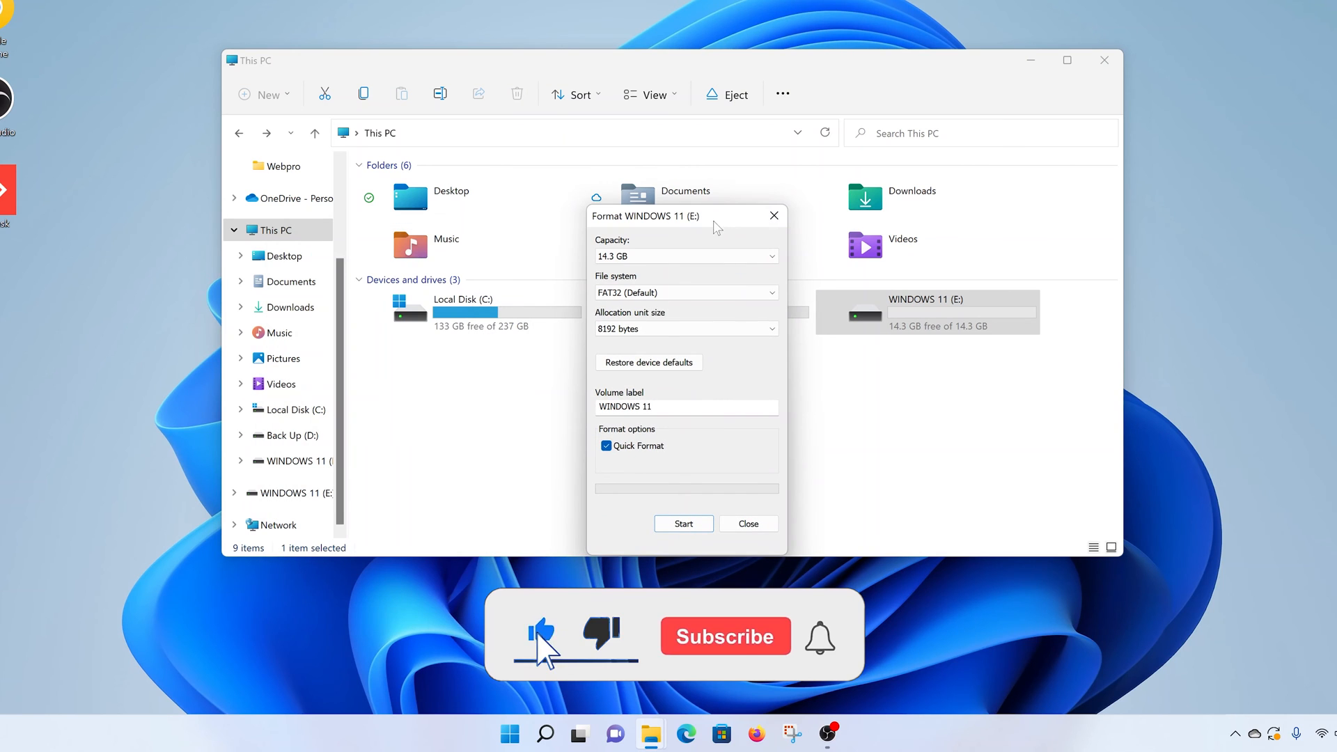
{"action": "left_click", "coordinate": [724, 636]}
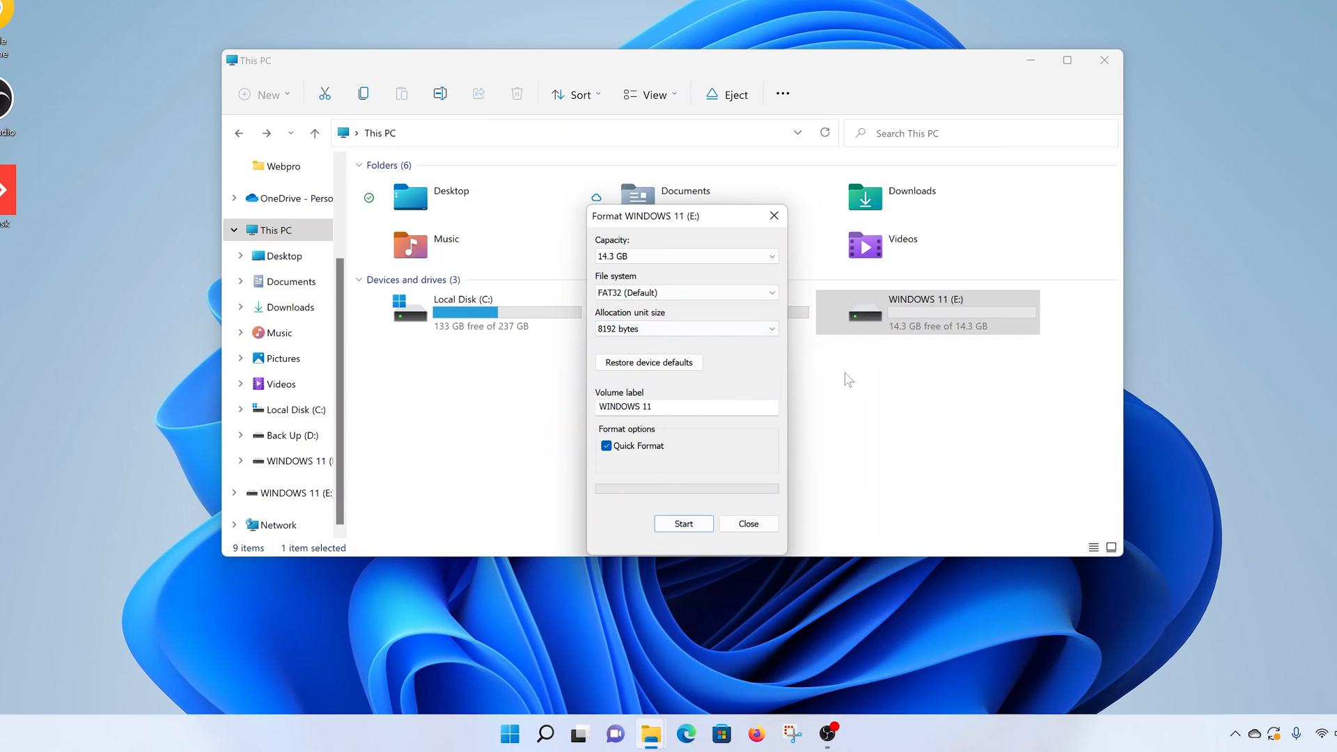
{"action": "mouse_move", "coordinate": [821, 414]}
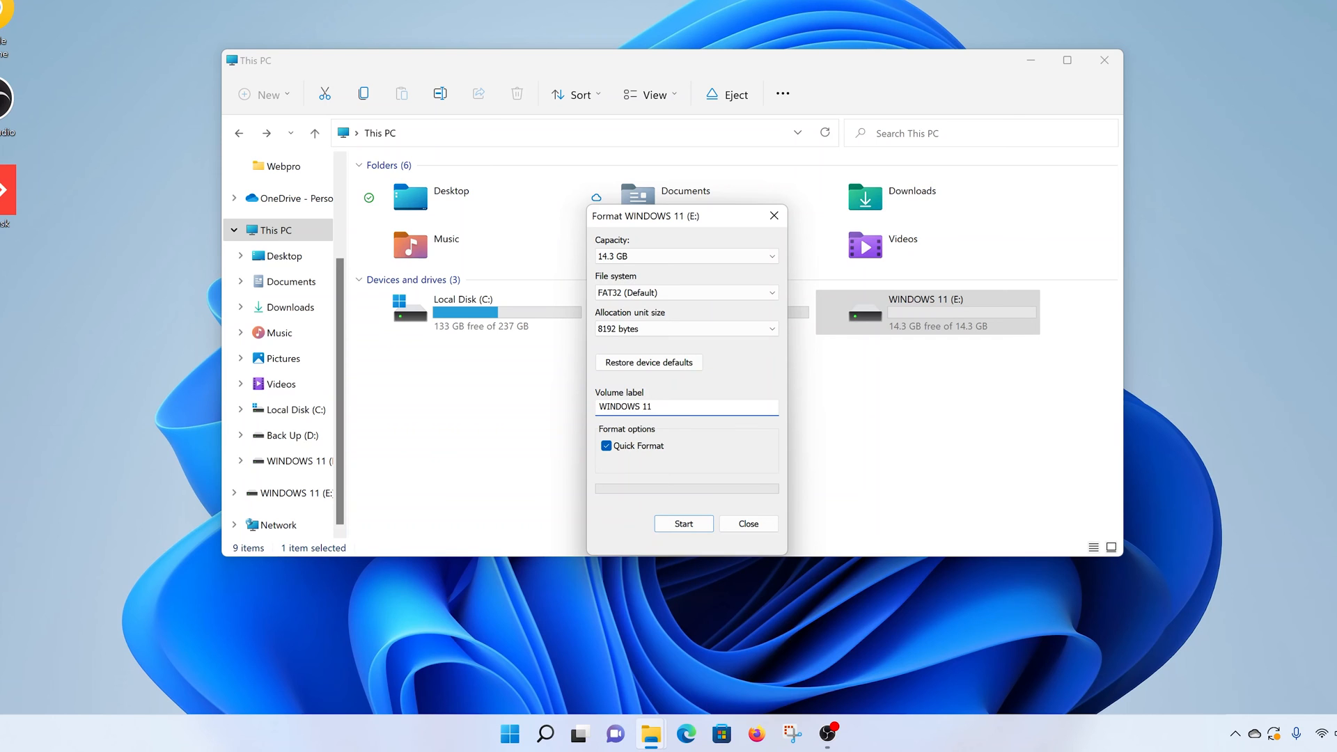
{"action": "left_click", "coordinate": [607, 445]}
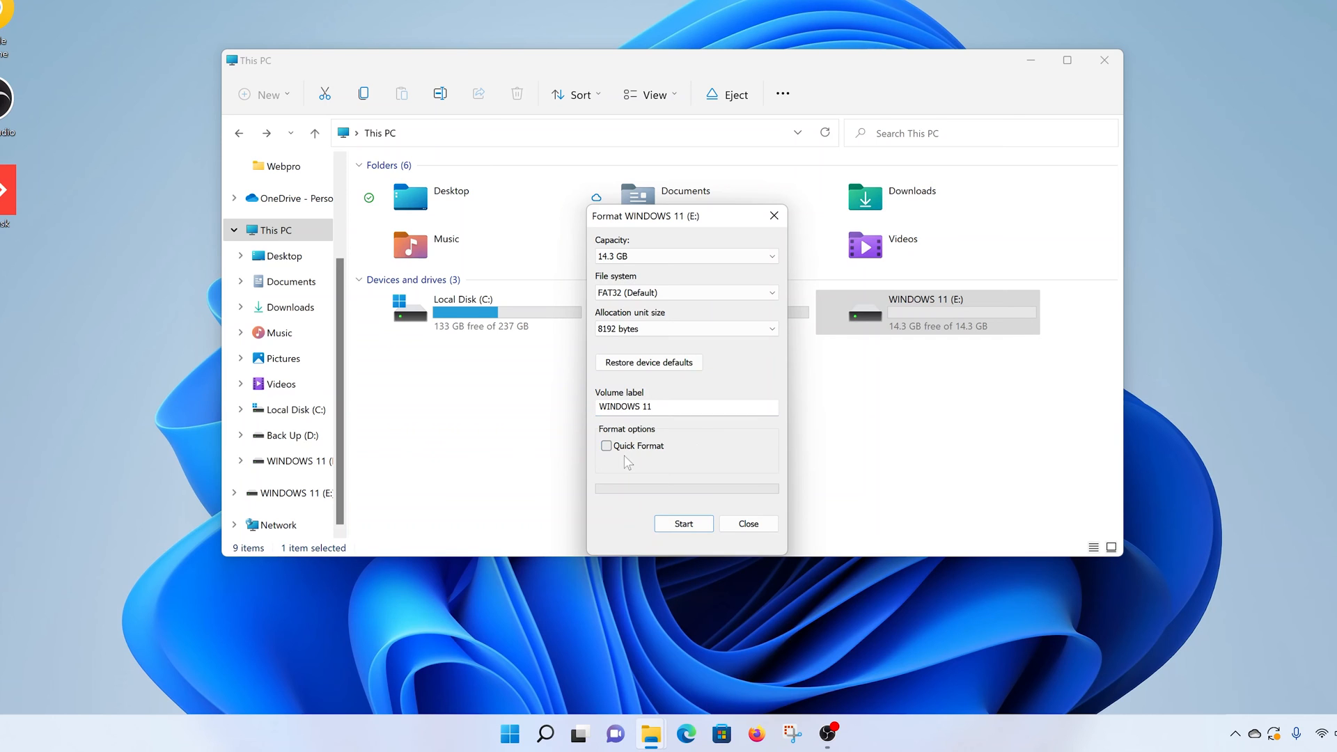
{"action": "left_click", "coordinate": [607, 445]}
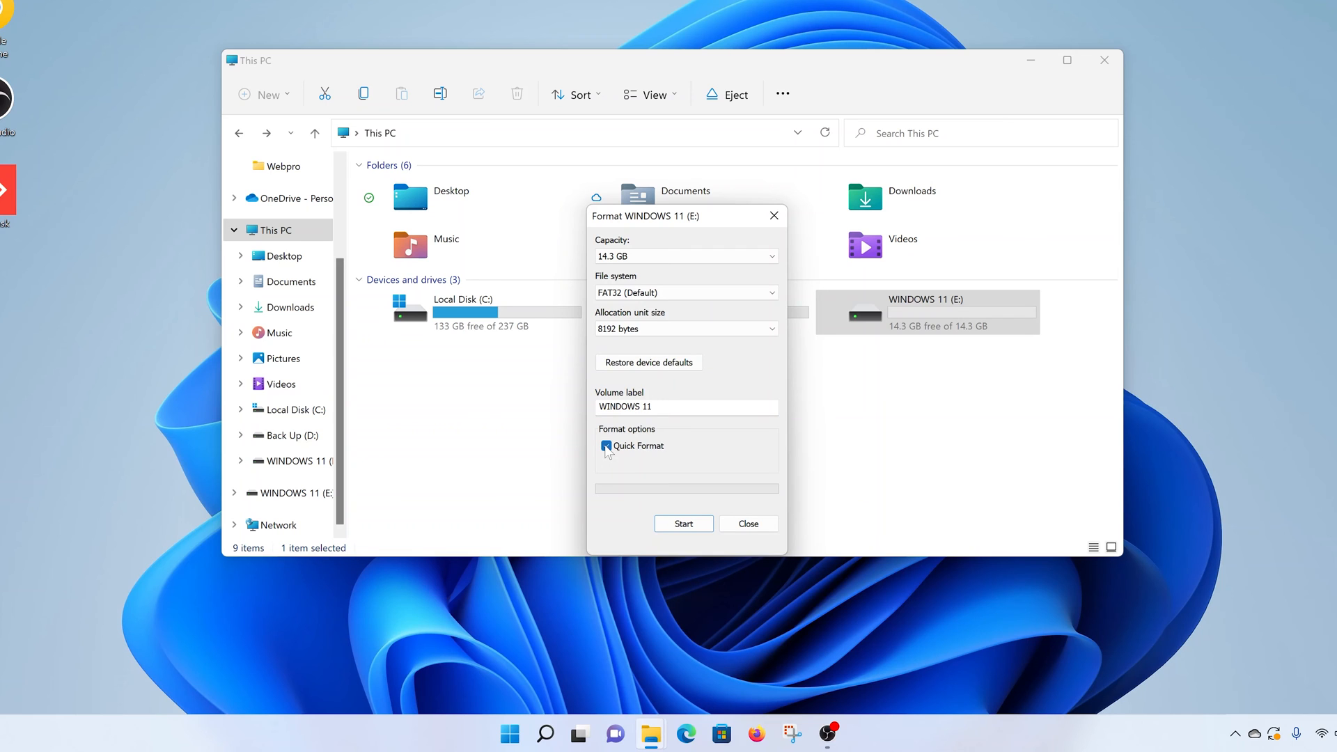
{"action": "left_click", "coordinate": [607, 445]}
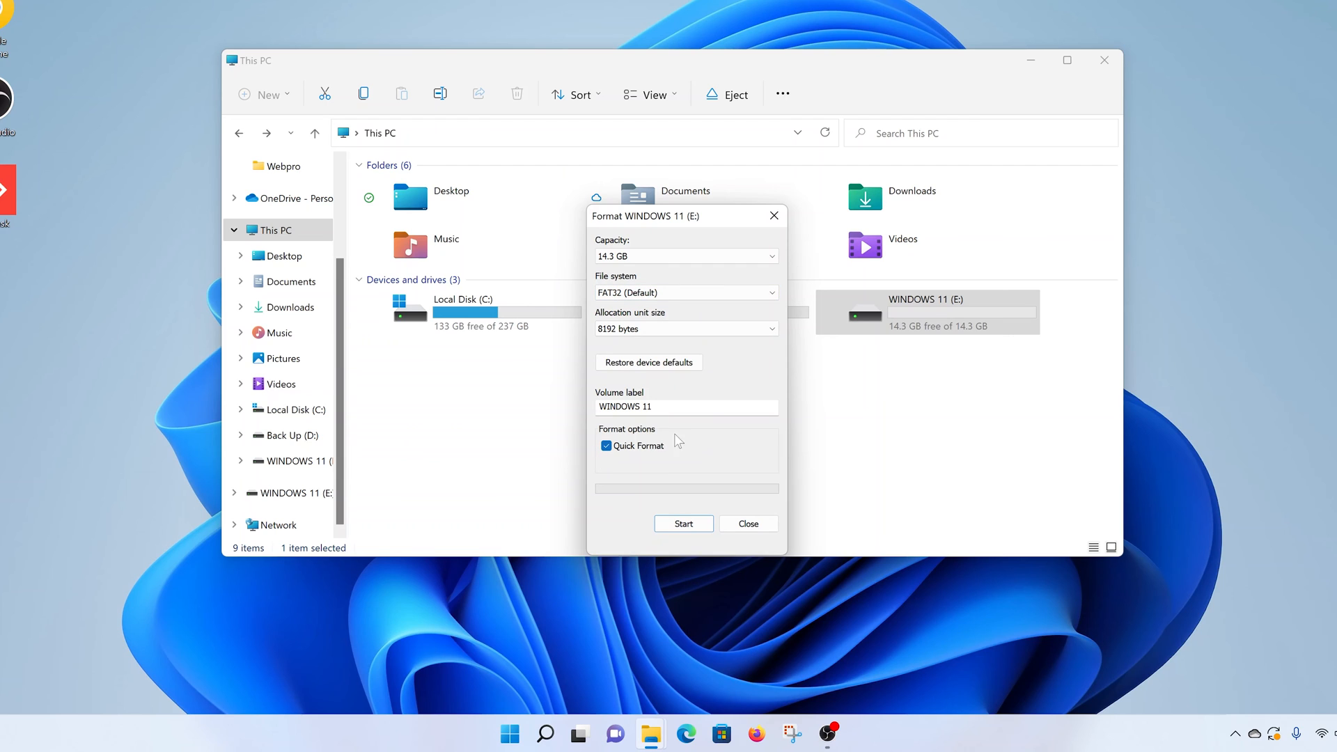
{"action": "mouse_move", "coordinate": [732, 449]}
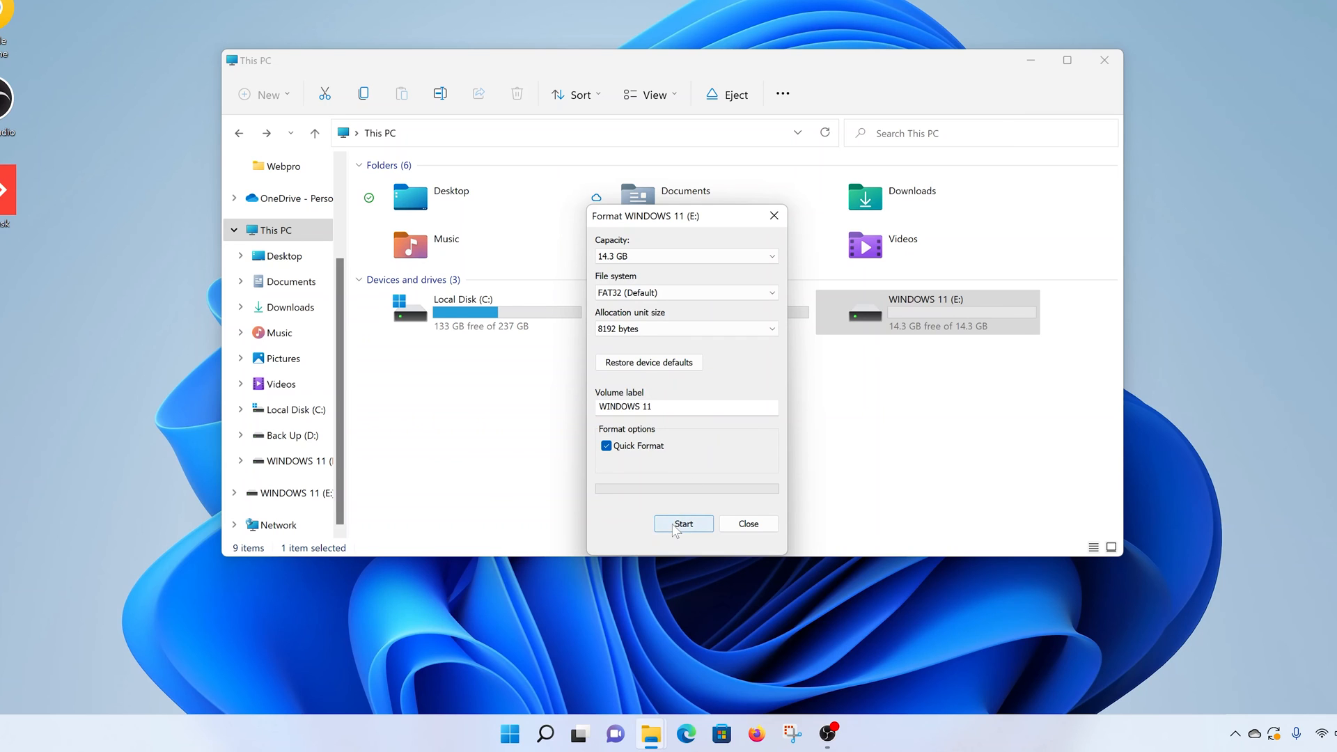
Step: Start the FAT32 quick format, confirm the data-erase warning, and acknowledge Format Complete
{"action": "left_click", "coordinate": [683, 523]}
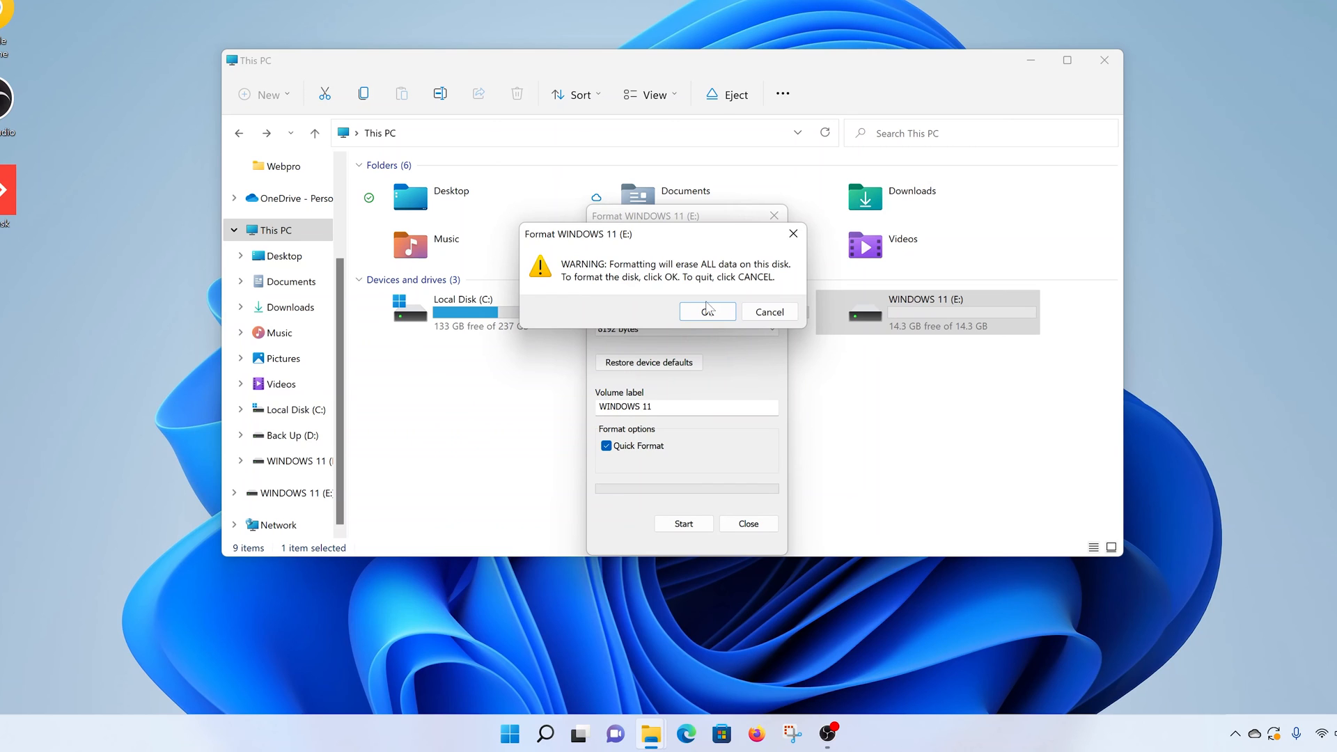
{"action": "left_click", "coordinate": [706, 311]}
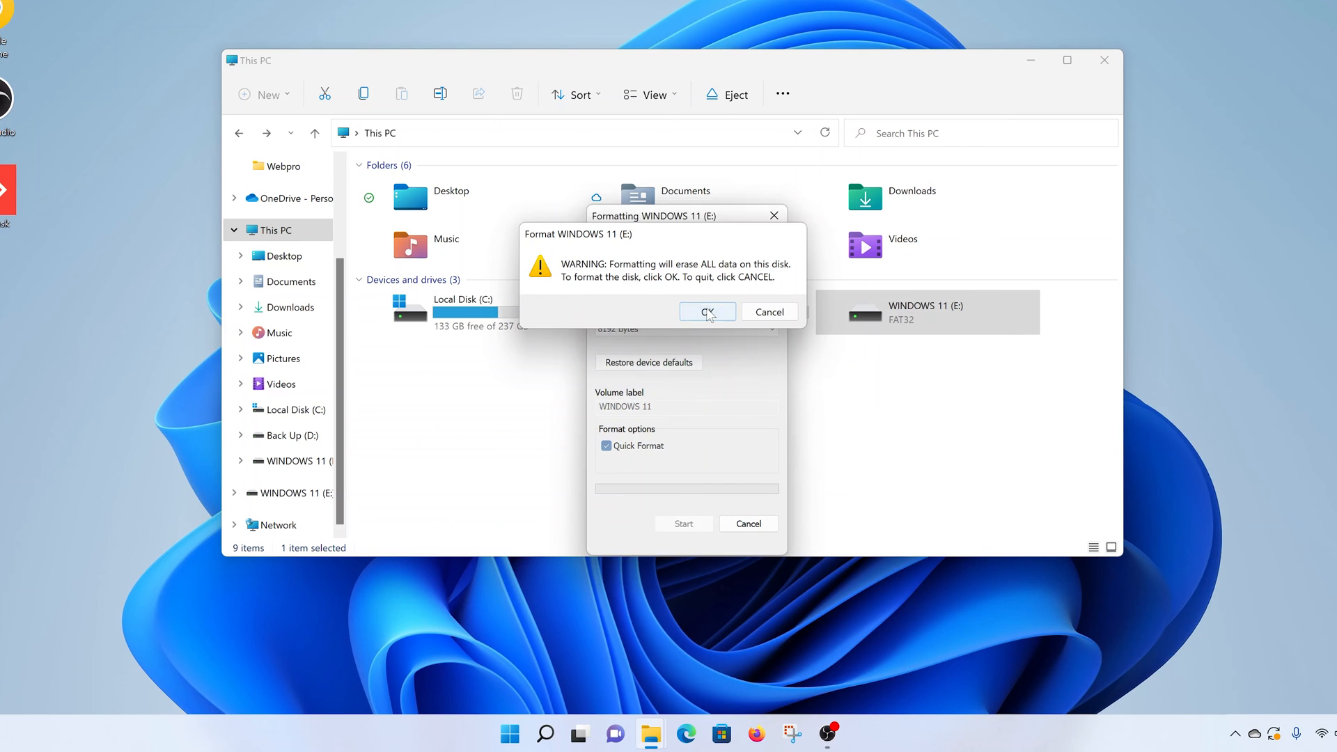
{"action": "left_click", "coordinate": [707, 312]}
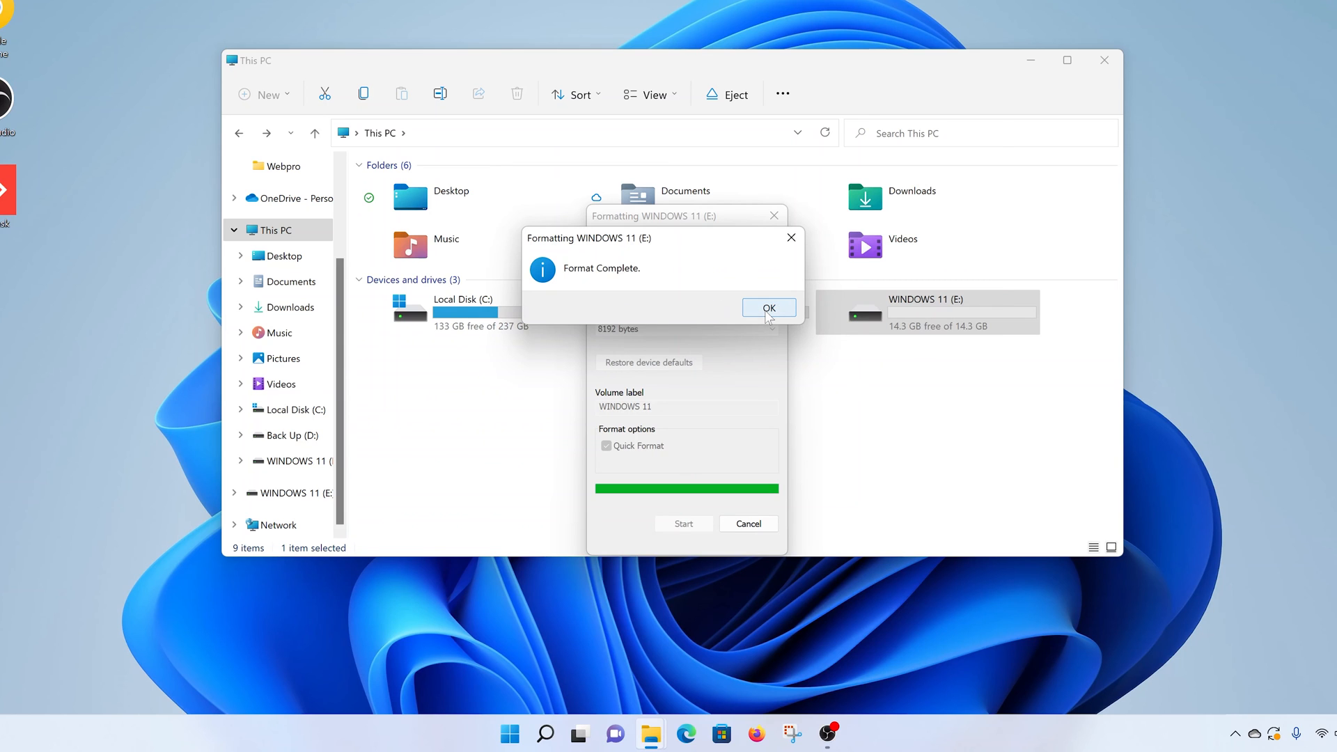
{"action": "left_click", "coordinate": [768, 308]}
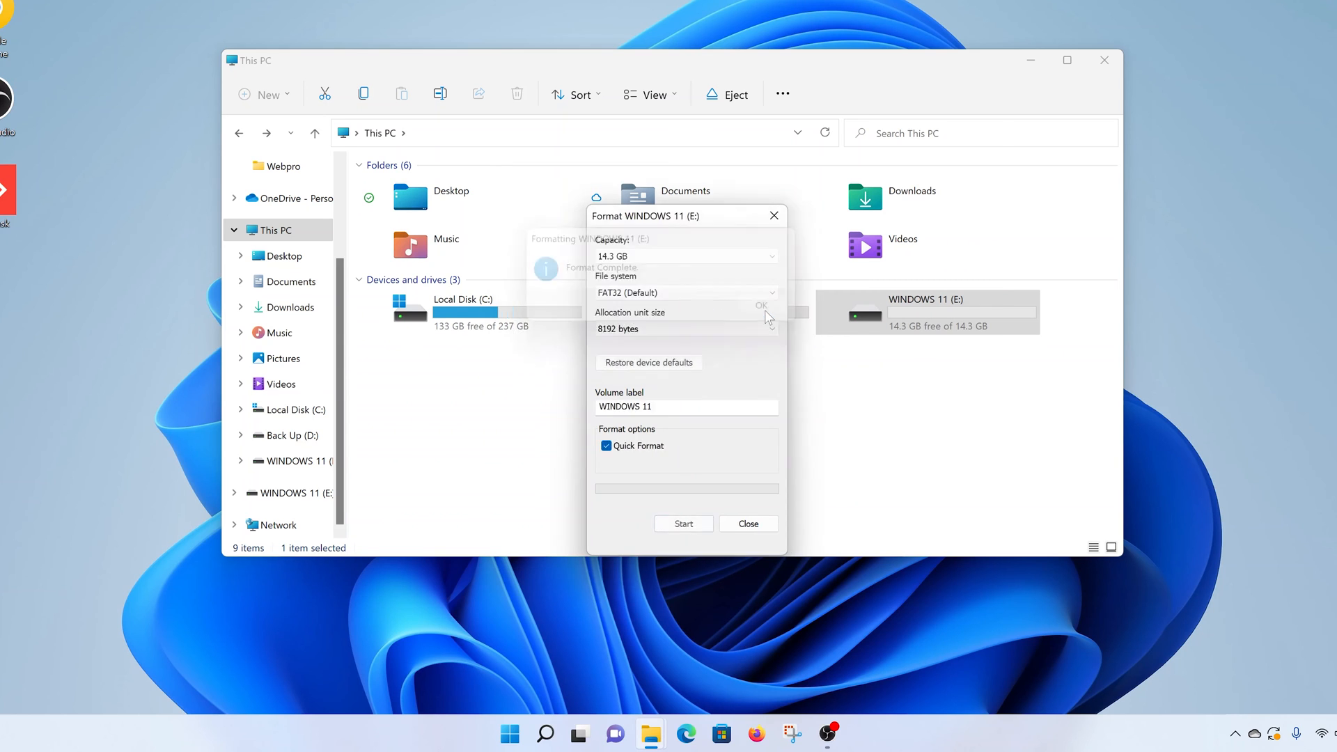
Step: Close the Format dialog and the This PC window, leaving the desktop clear
{"action": "left_click", "coordinate": [760, 305]}
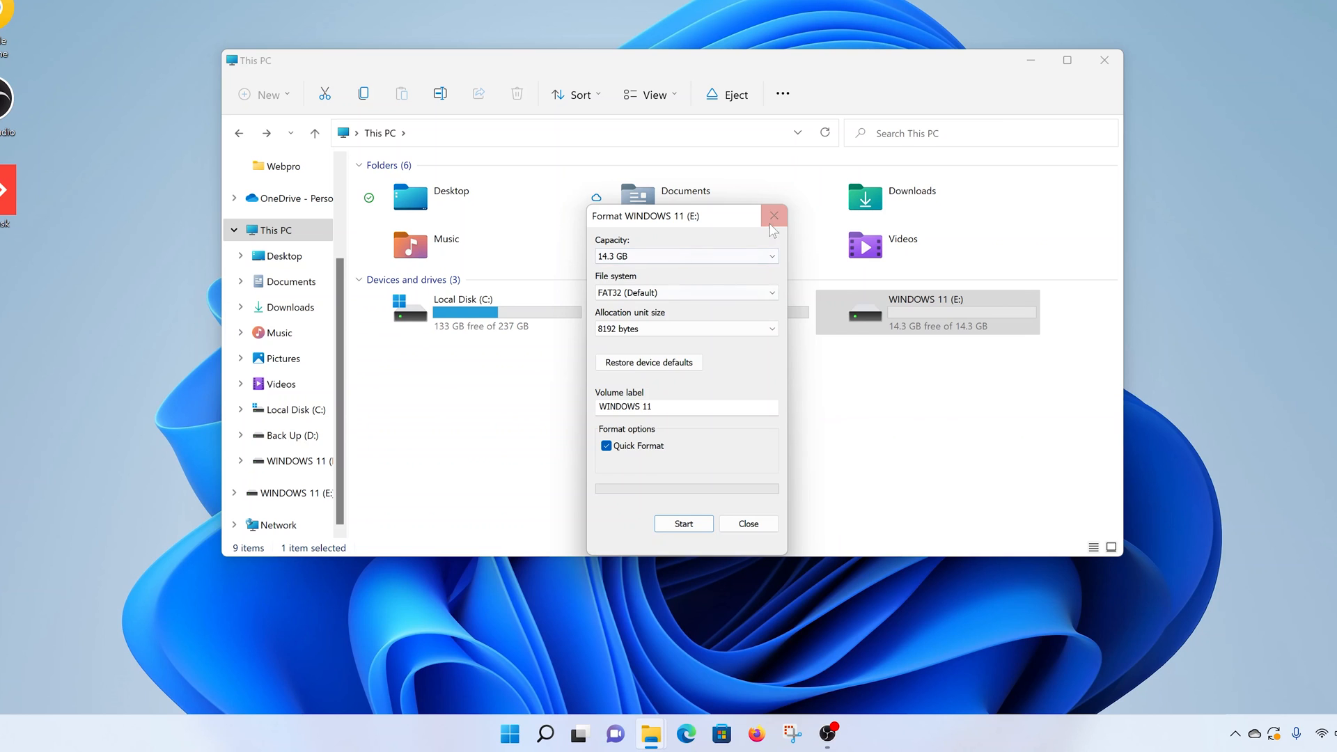
{"action": "mouse_move", "coordinate": [772, 216]}
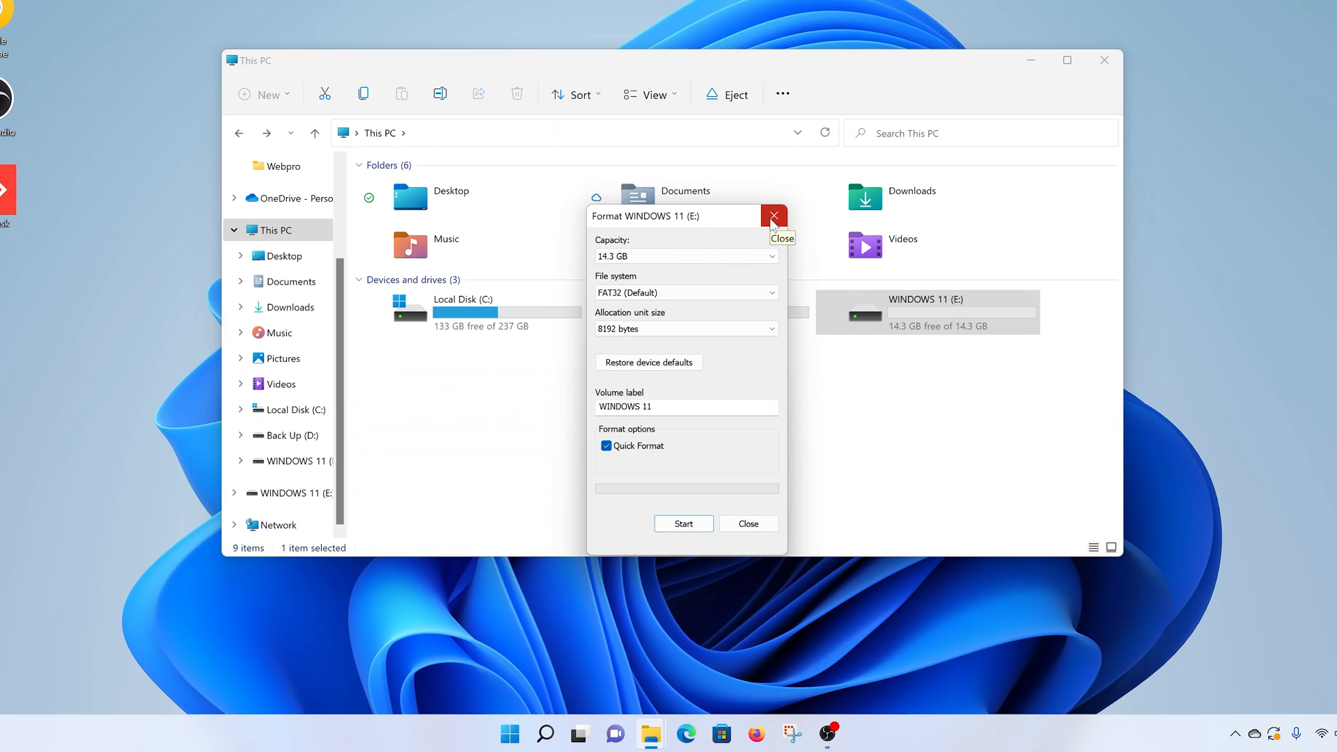
{"action": "left_click", "coordinate": [773, 215]}
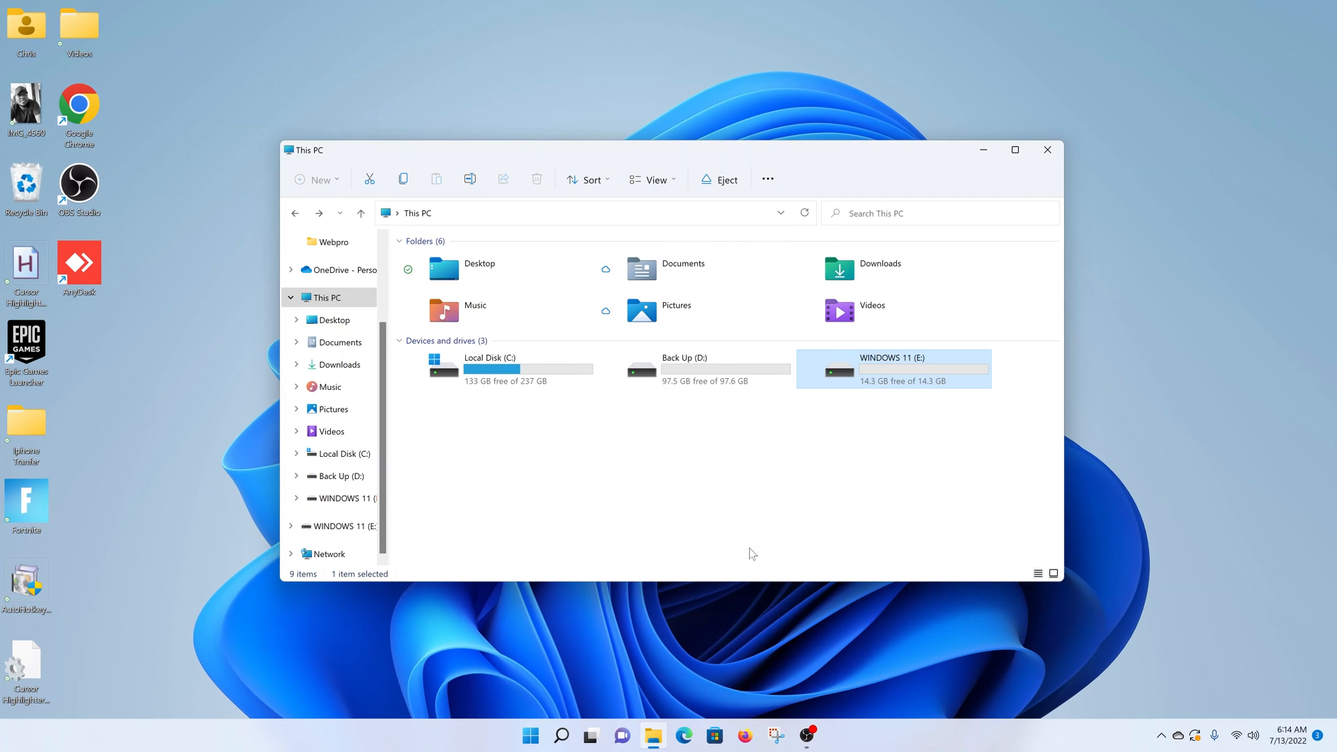
{"action": "mouse_move", "coordinate": [1048, 150]}
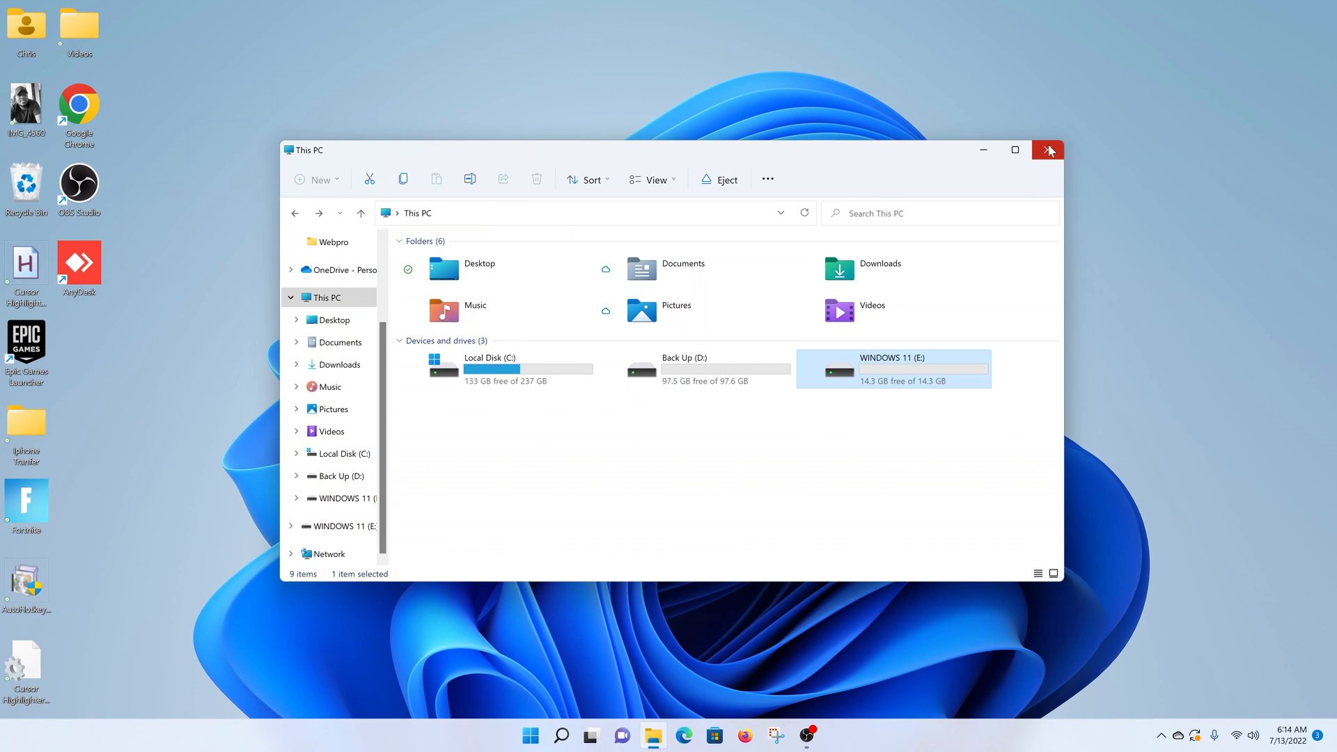
{"action": "left_click", "coordinate": [1049, 150]}
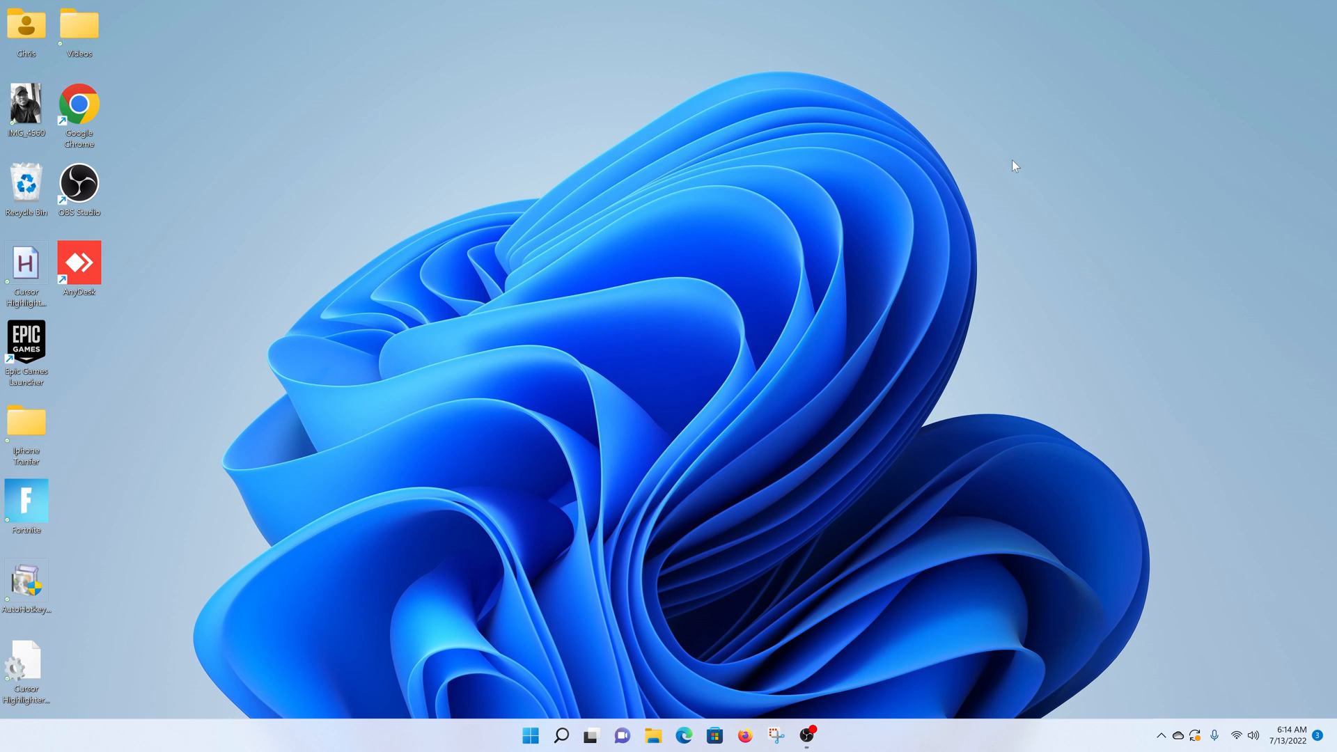